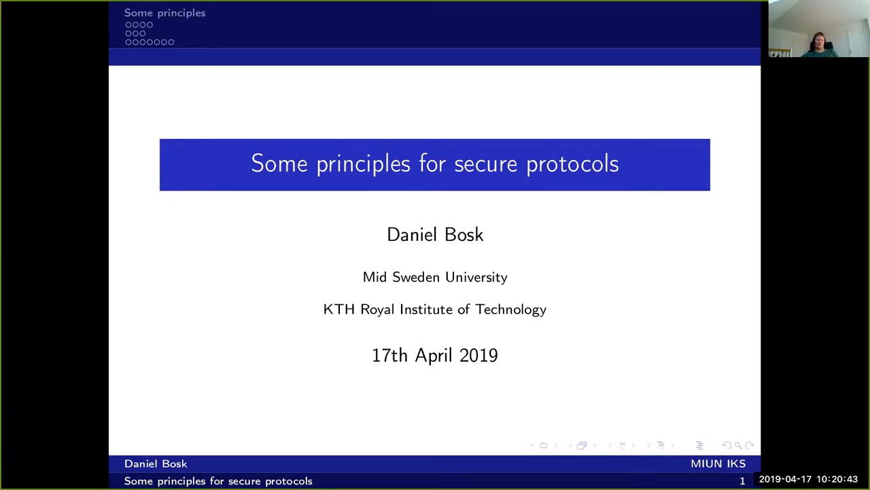
Step: Advance to slide 3, Nonces, revealing the remote car locks example and properties
key("Right")
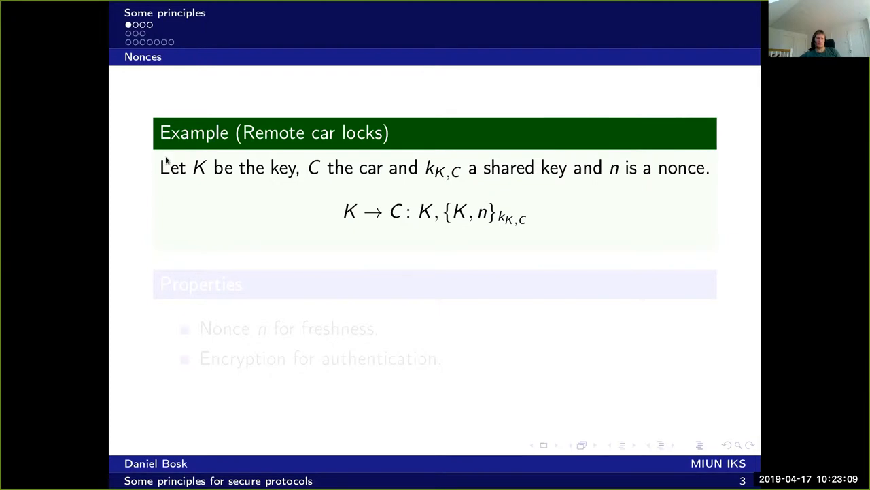
mouse_move(200, 158)
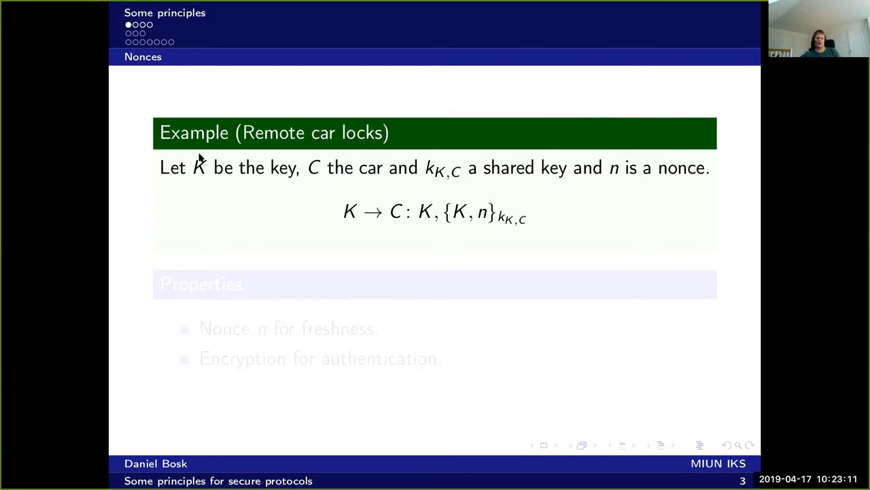
mouse_move(219, 179)
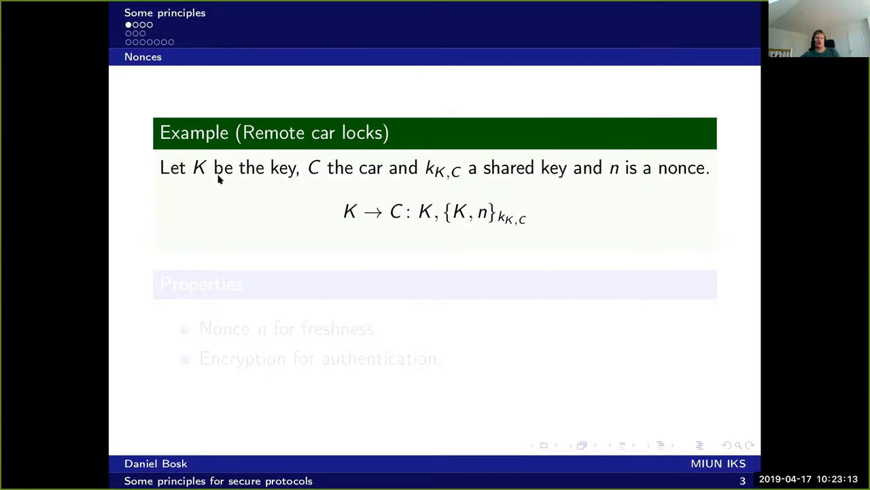
mouse_move(322, 151)
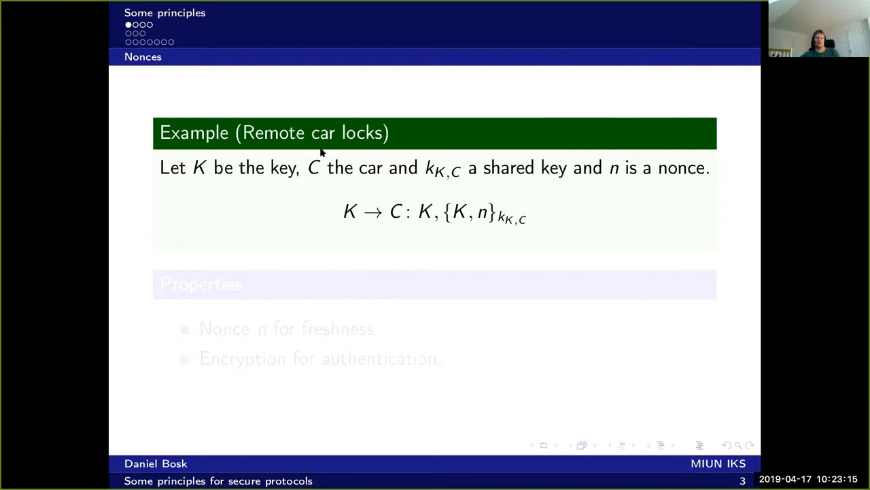
mouse_move(459, 170)
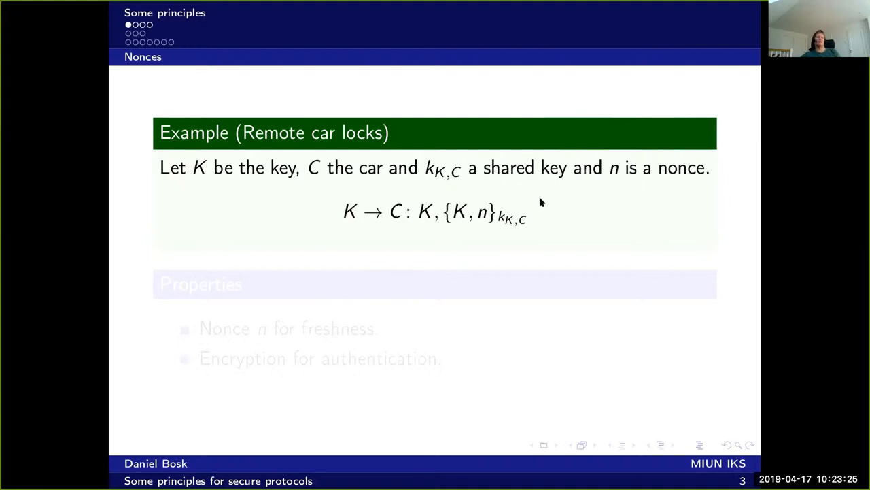
mouse_move(619, 178)
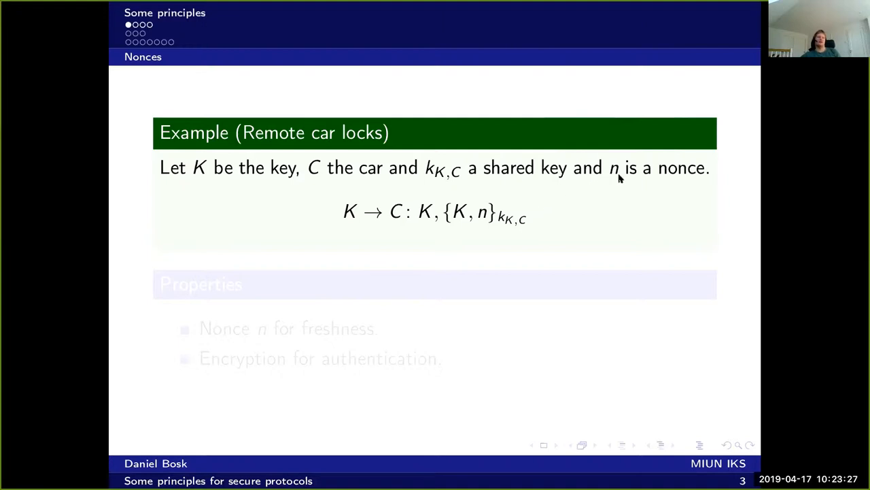
mouse_move(616, 181)
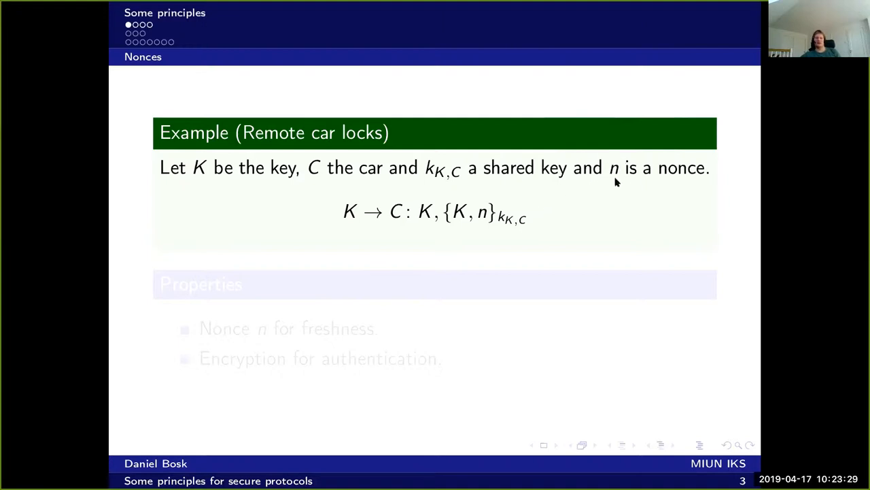
mouse_move(360, 224)
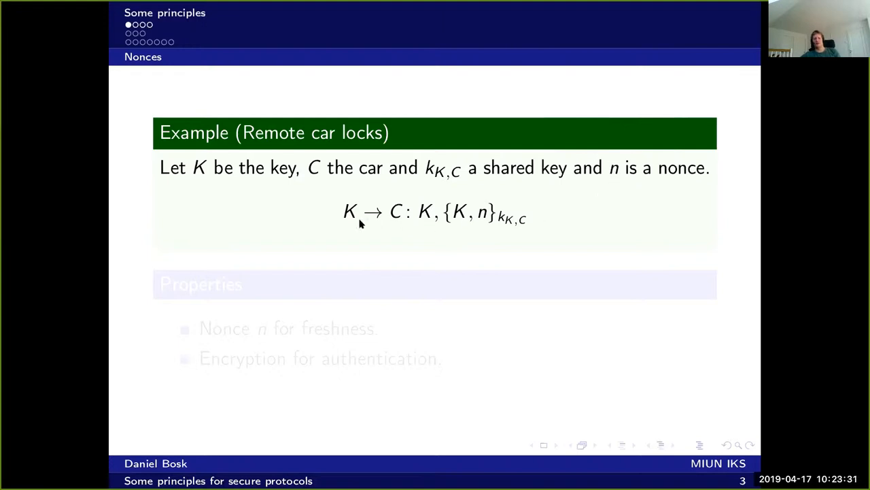
mouse_move(357, 221)
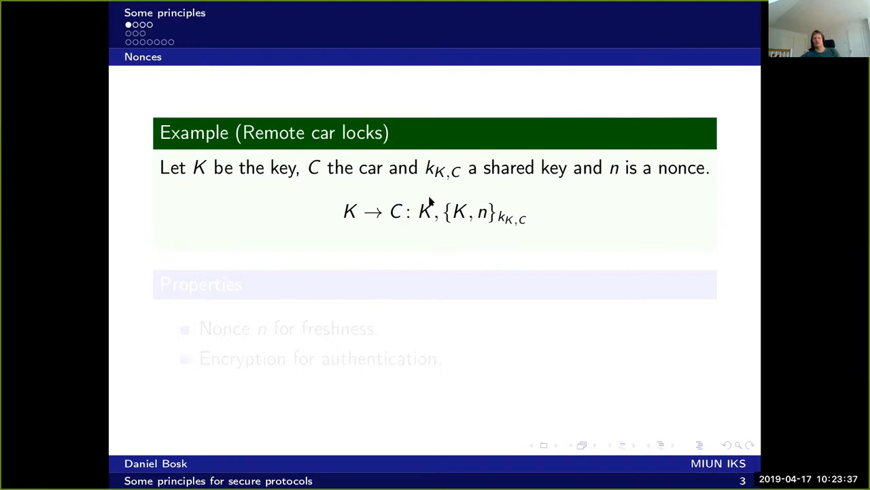
mouse_move(428, 224)
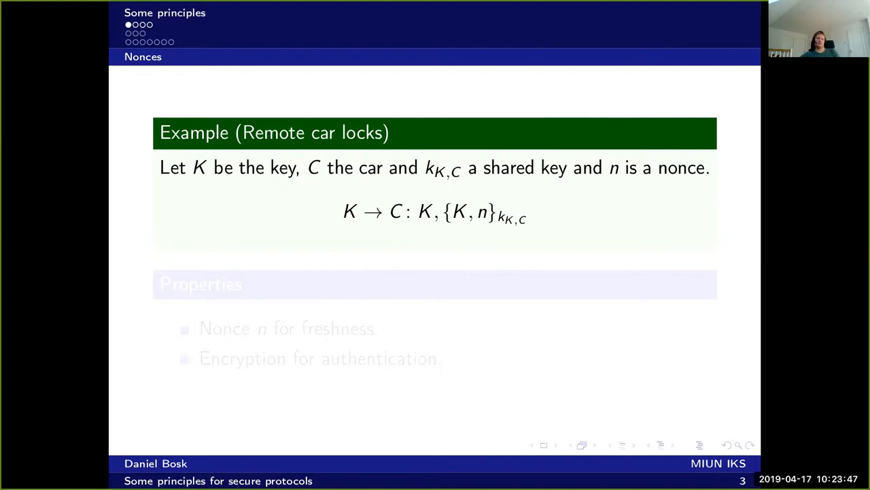
mouse_move(481, 215)
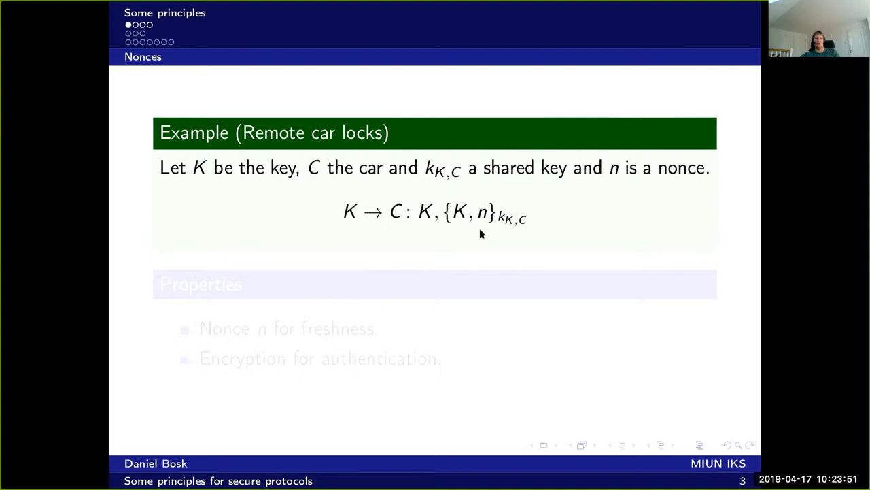
mouse_move(459, 225)
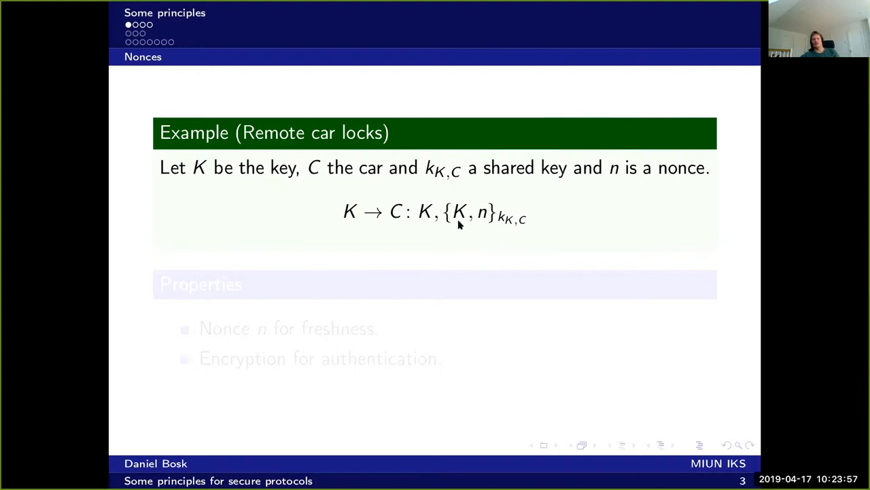
mouse_move(479, 212)
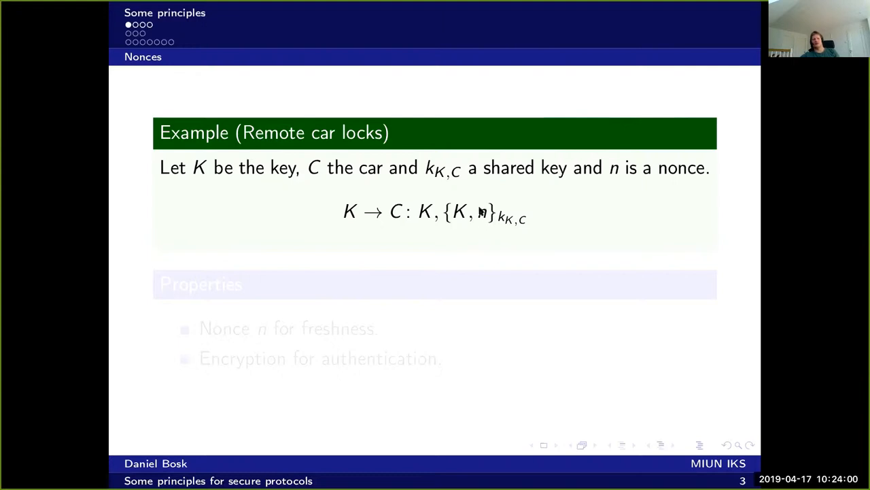
mouse_move(483, 213)
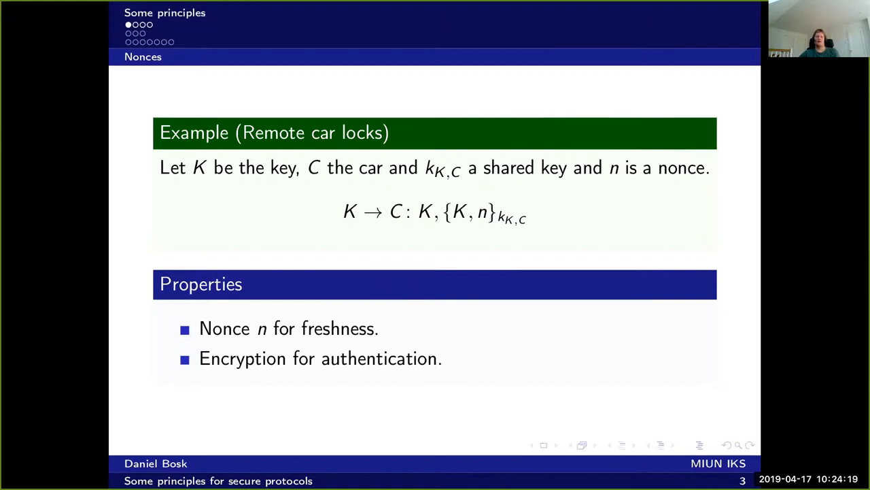
mouse_move(508, 231)
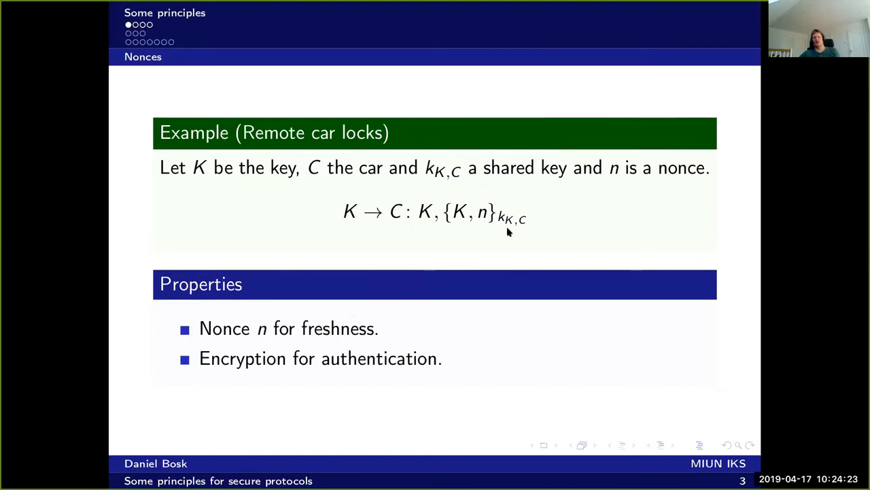
mouse_move(534, 225)
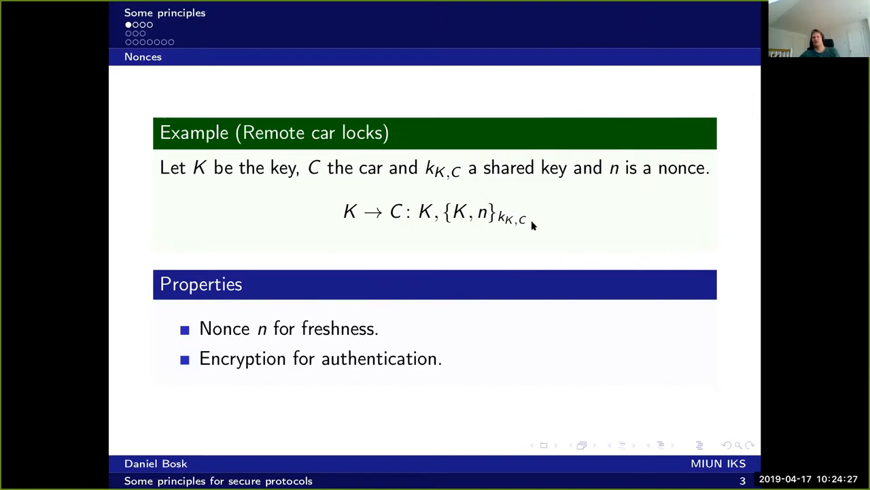
mouse_move(456, 223)
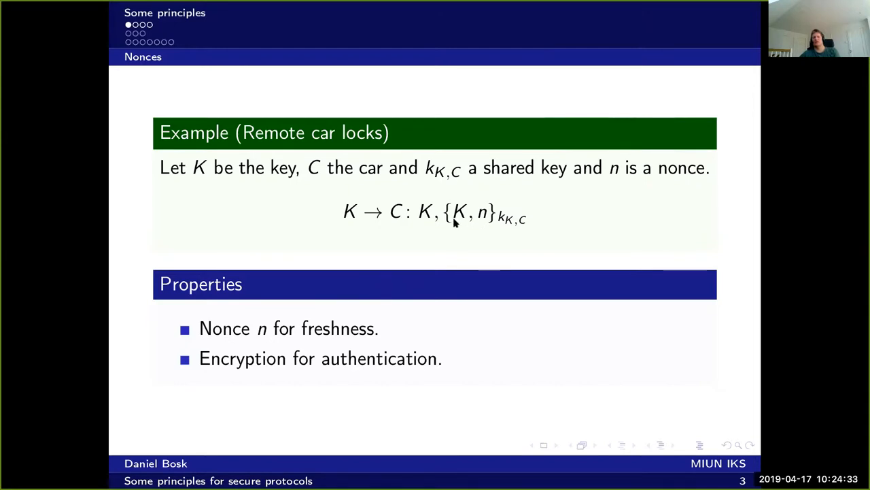
mouse_move(459, 223)
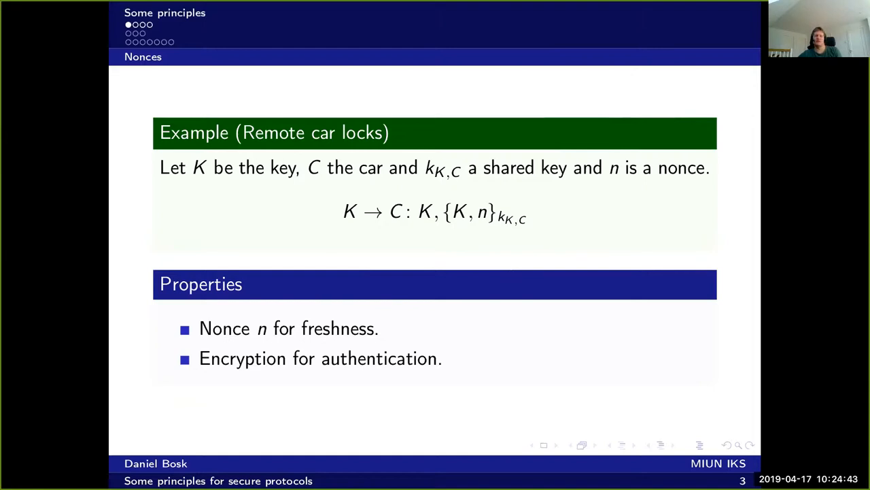
mouse_move(480, 219)
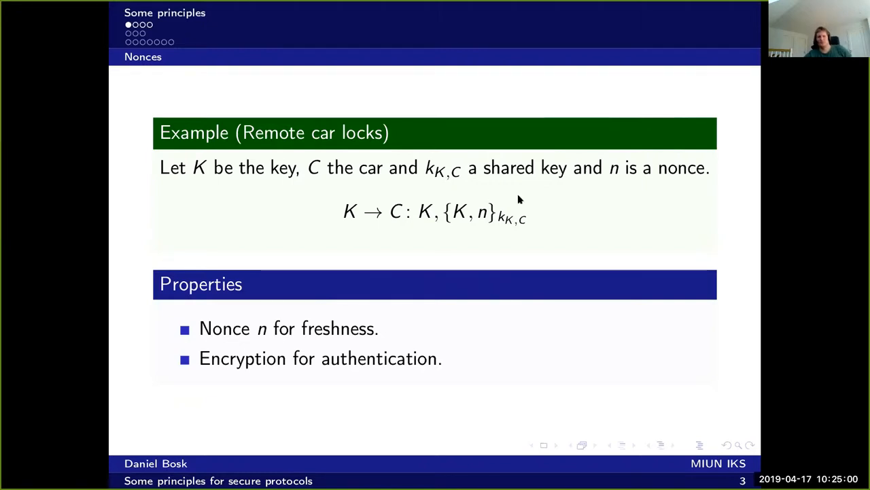
mouse_move(550, 204)
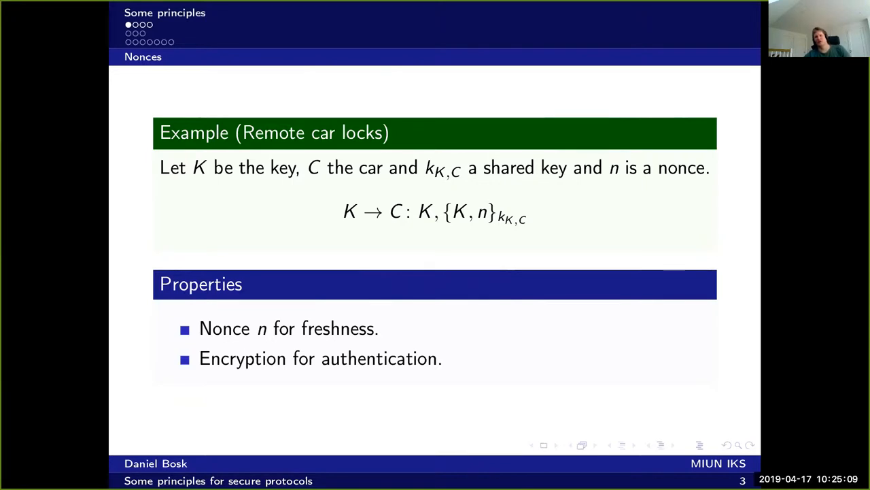
Step: Advance to slide 4 on how far back to check nonces, with a replay example
key("Right")
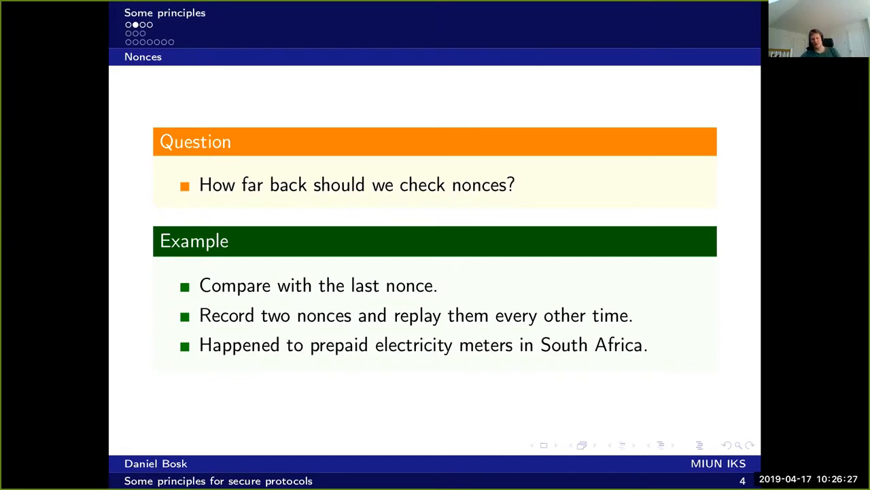
mouse_move(567, 199)
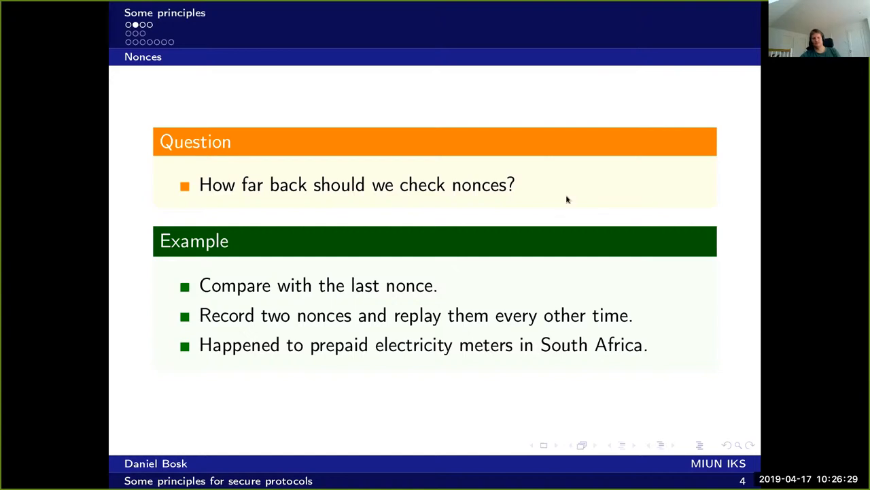
Step: Advance to slide 5 on generating nonces and the valet attack example
key("Right")
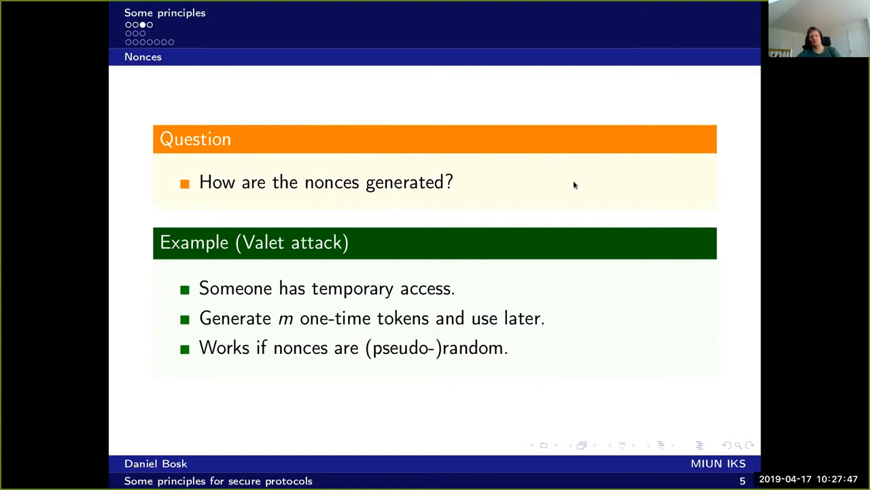
key("Right")
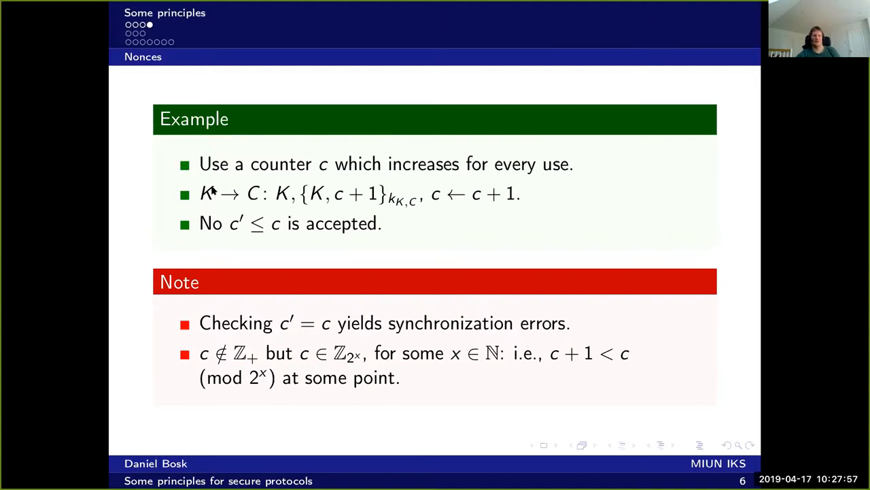
mouse_move(265, 189)
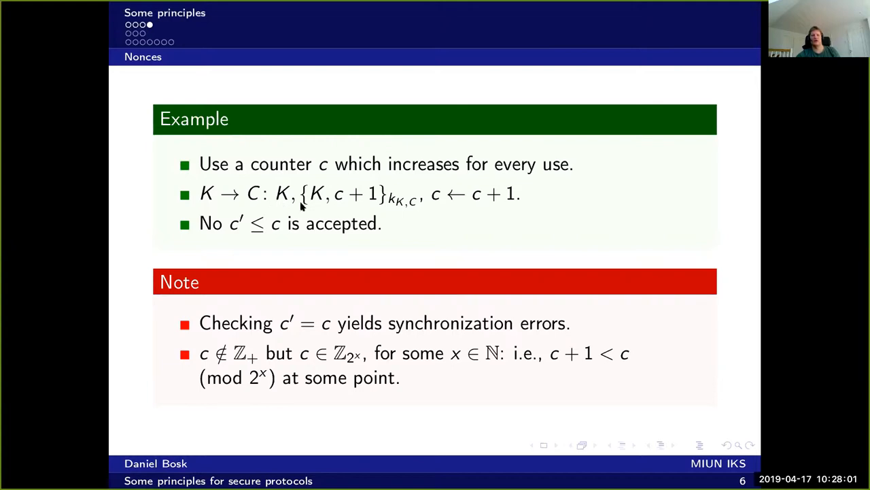
mouse_move(325, 189)
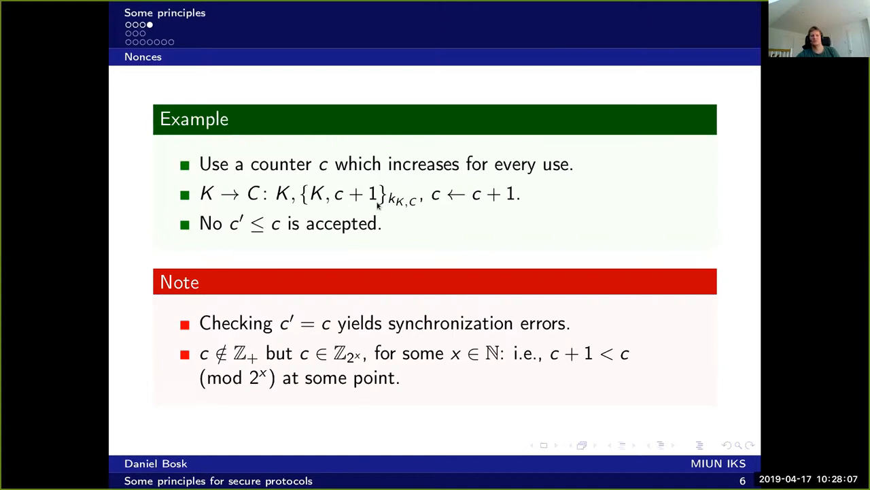
mouse_move(480, 208)
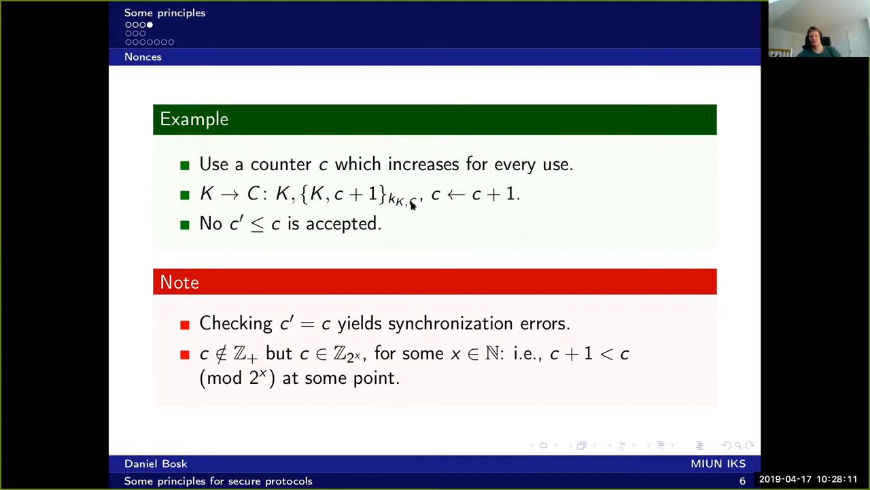
mouse_move(482, 205)
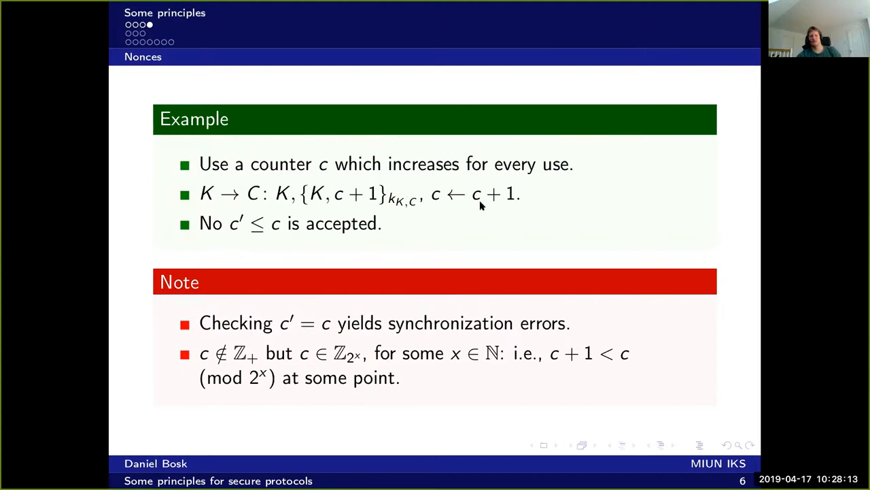
mouse_move(263, 243)
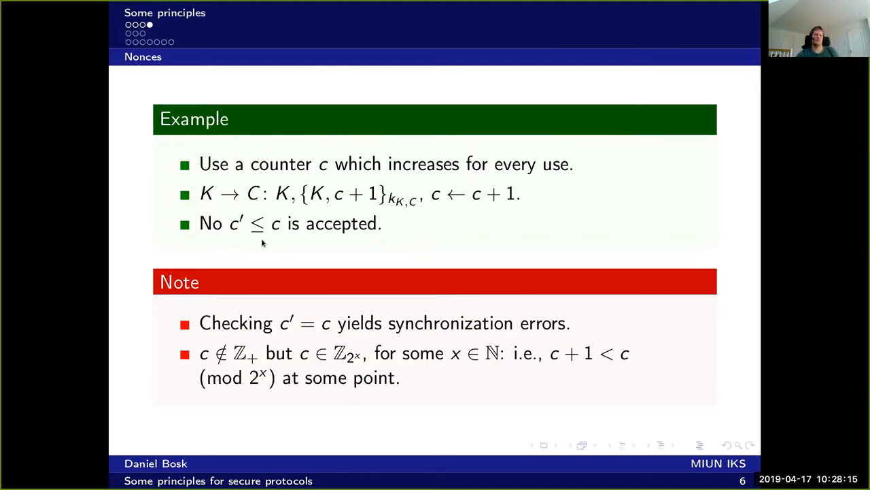
mouse_move(279, 249)
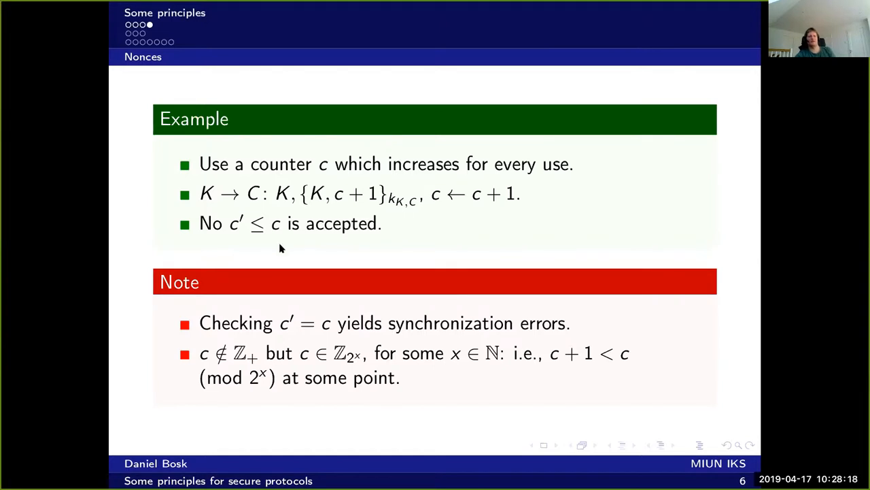
mouse_move(240, 234)
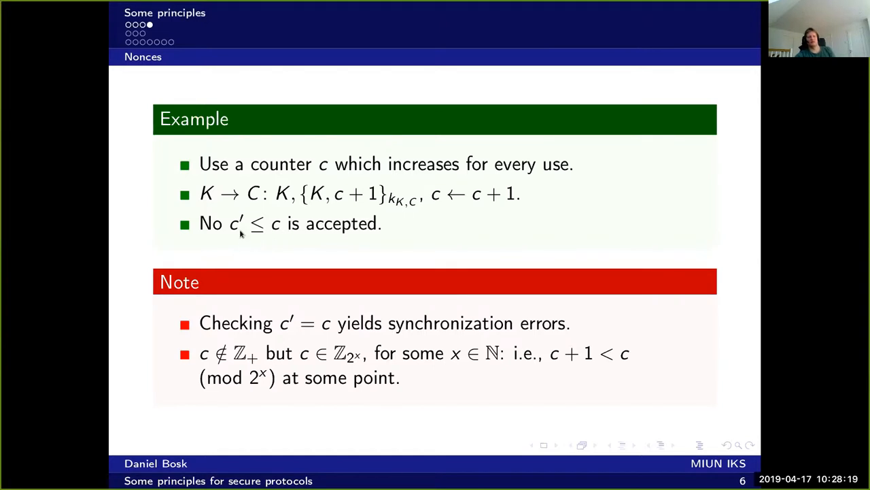
mouse_move(254, 239)
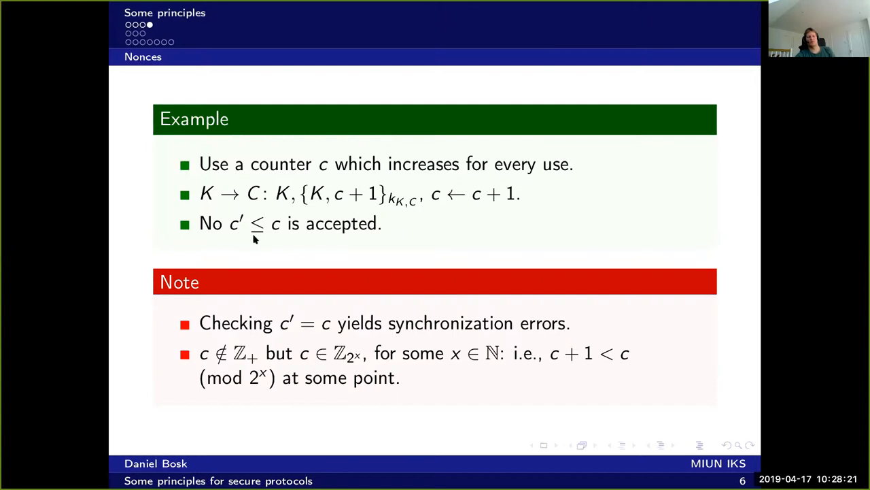
mouse_move(272, 228)
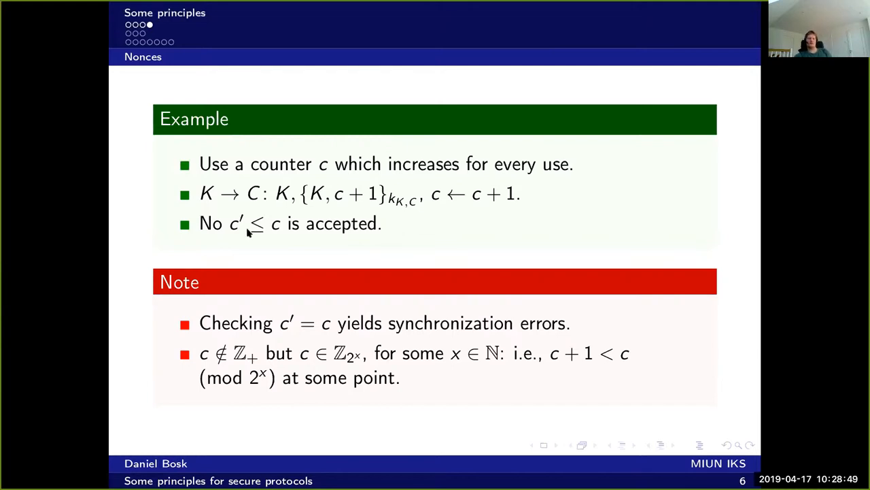
mouse_move(240, 290)
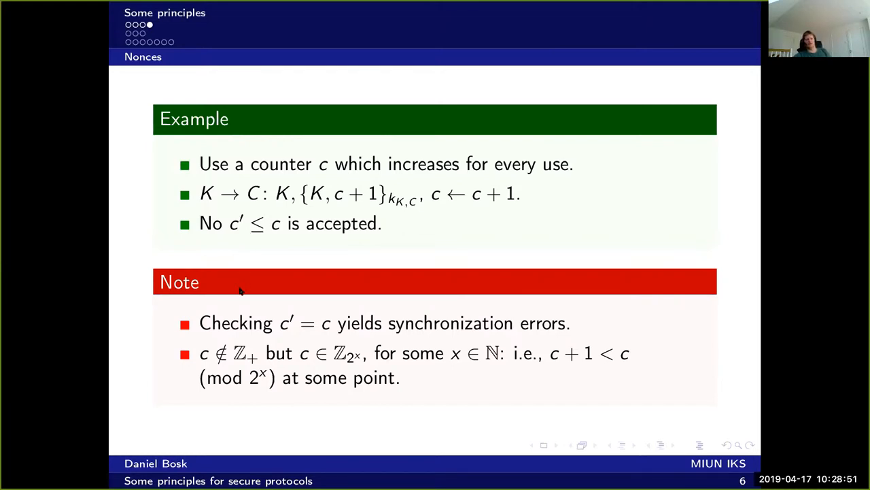
mouse_move(188, 313)
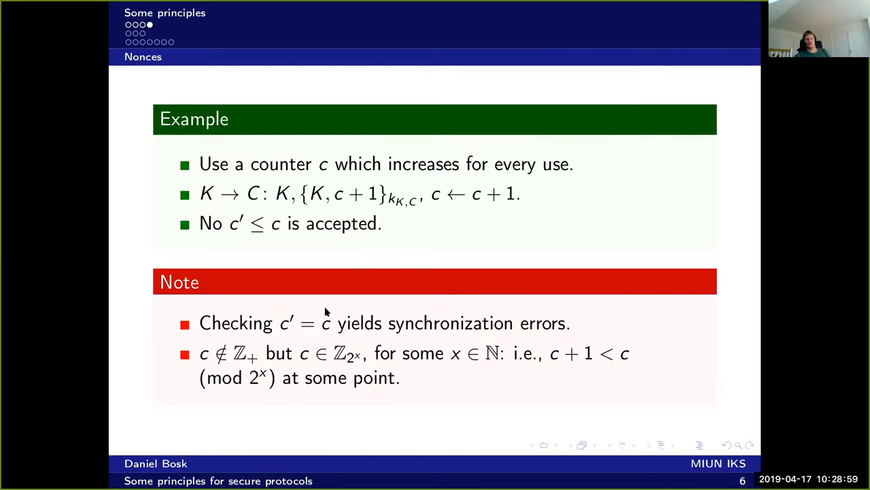
mouse_move(362, 249)
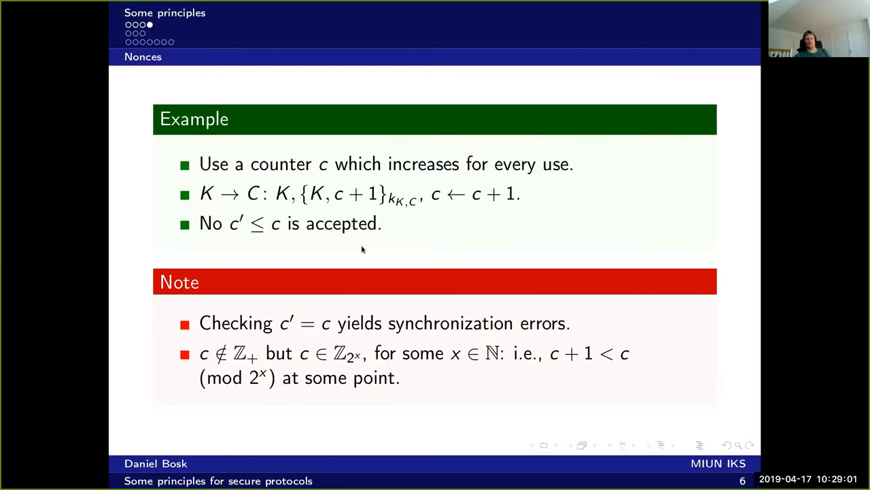
mouse_move(350, 199)
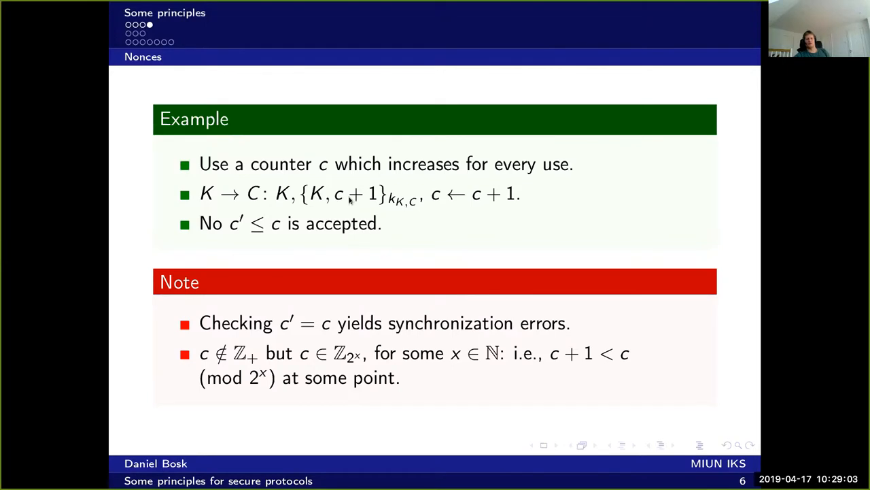
mouse_move(344, 340)
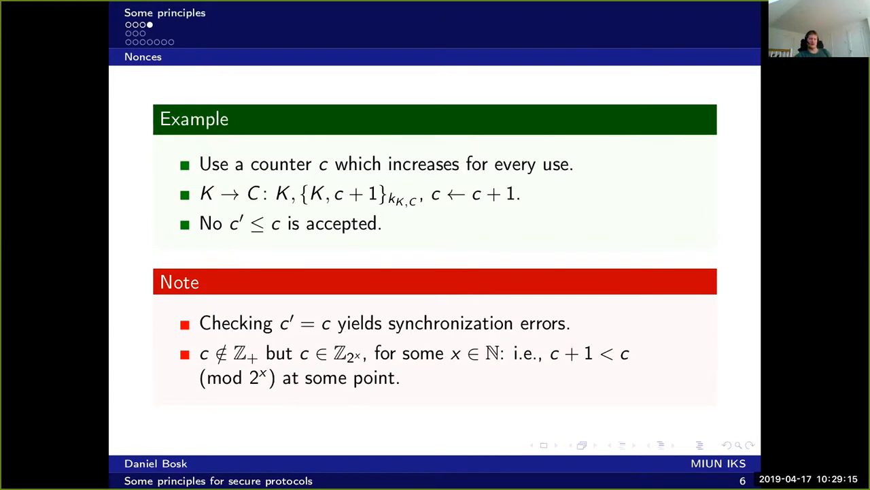
mouse_move(364, 336)
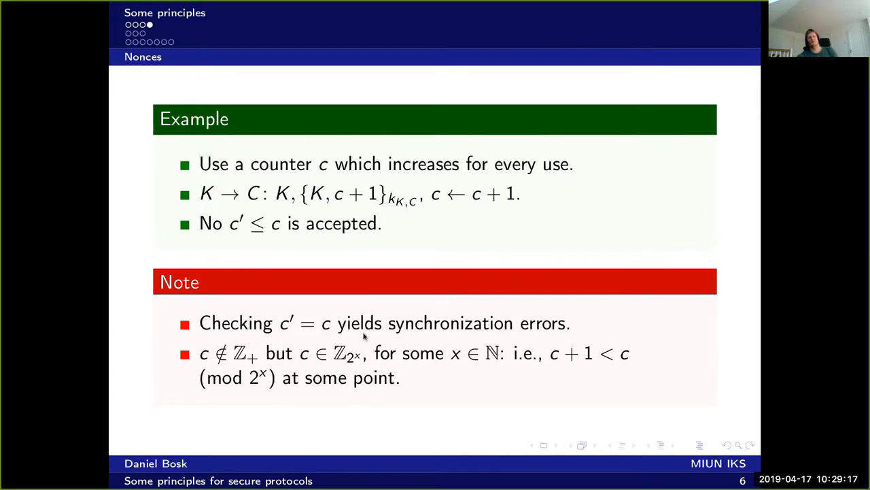
mouse_move(275, 367)
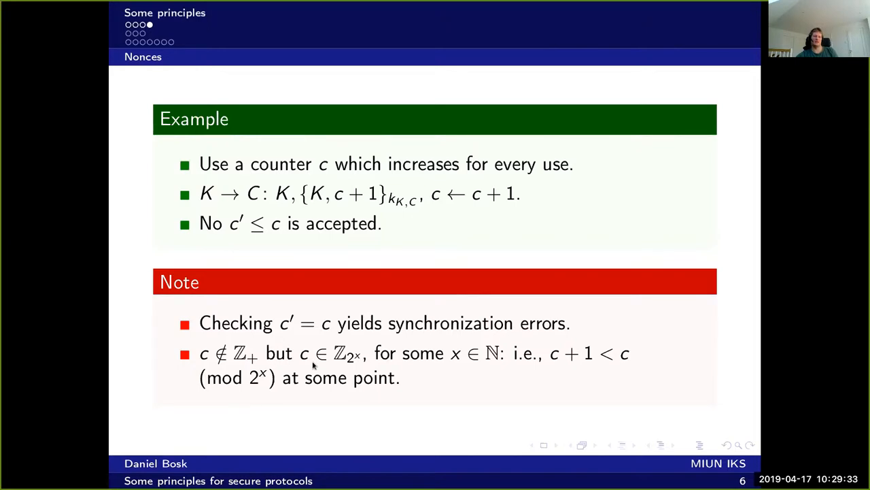
mouse_move(309, 349)
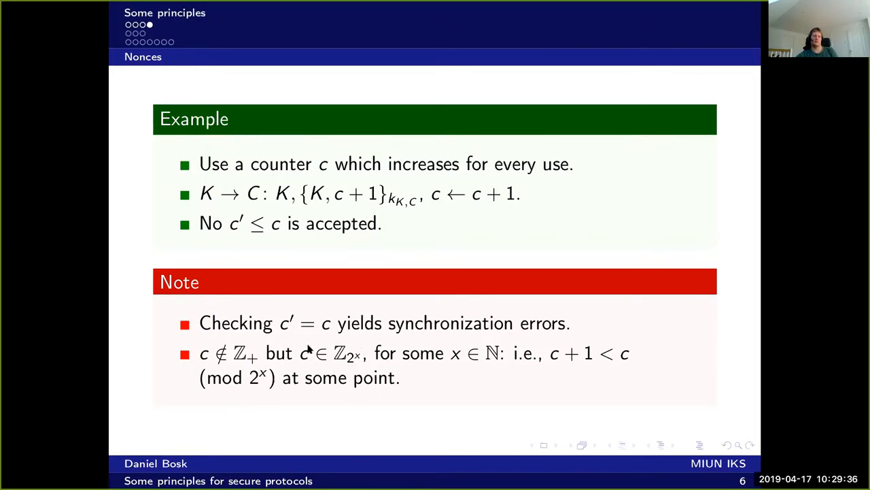
mouse_move(356, 356)
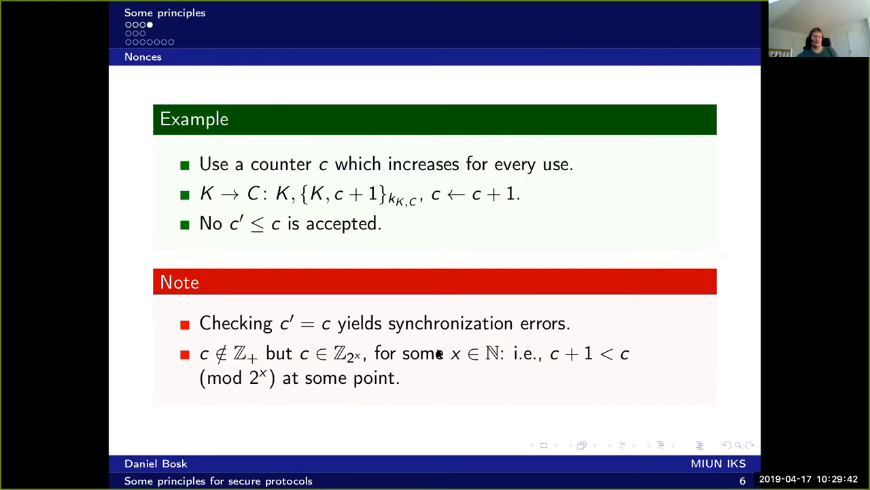
mouse_move(558, 364)
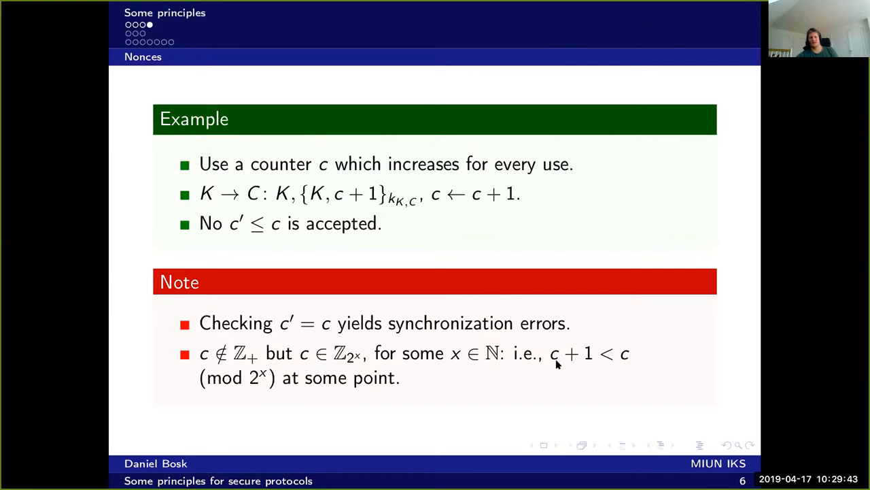
mouse_move(622, 375)
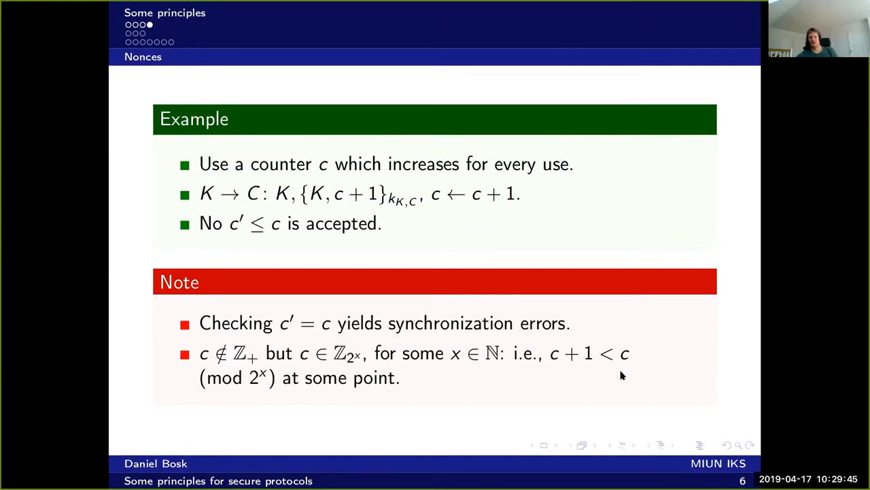
mouse_move(609, 354)
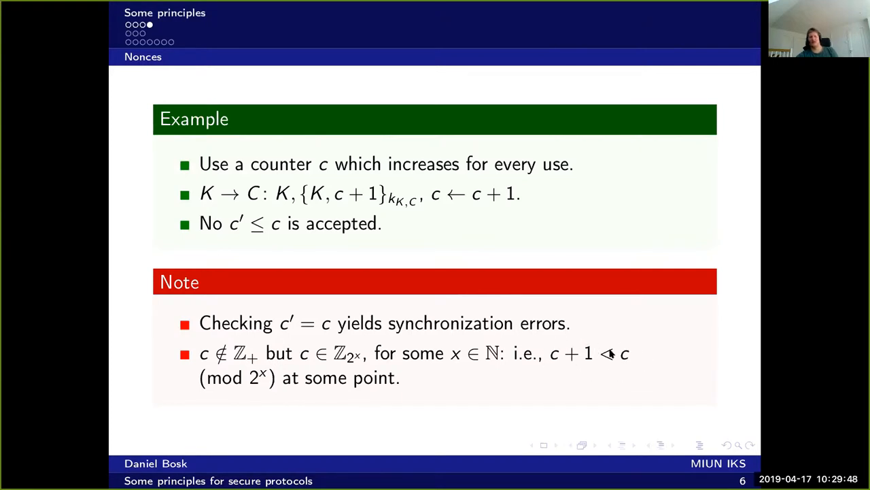
mouse_move(587, 343)
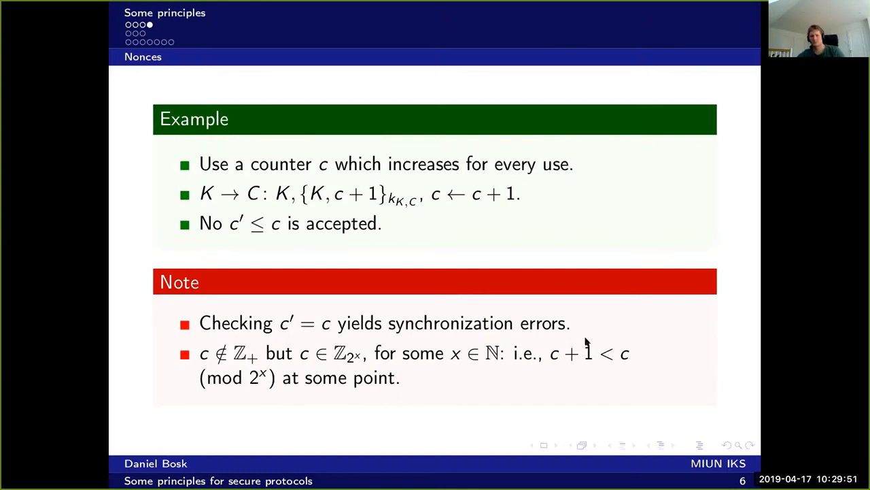
mouse_move(732, 342)
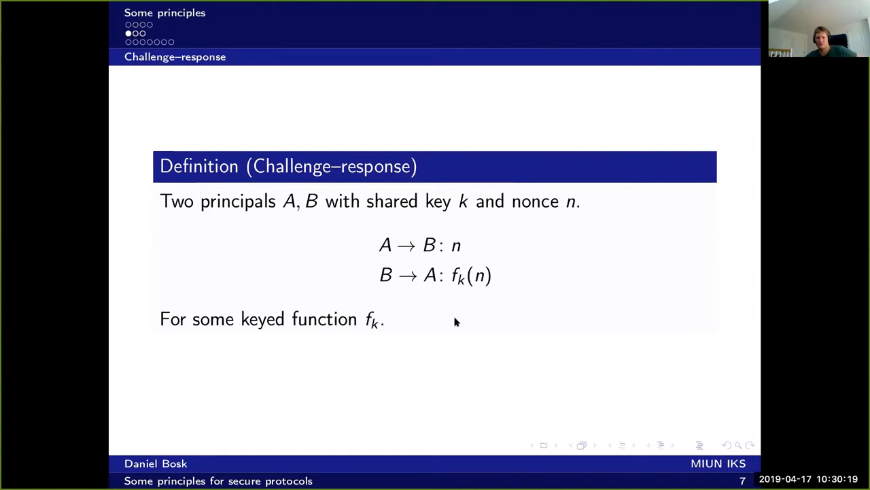
mouse_move(438, 260)
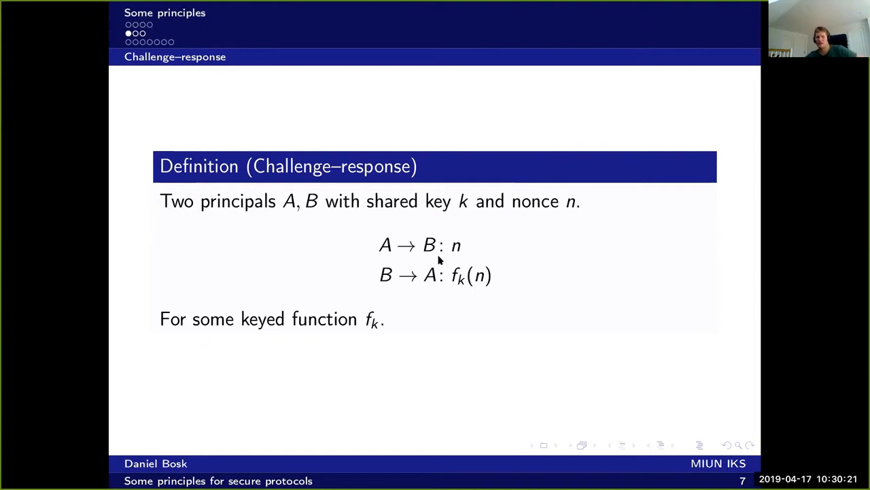
mouse_move(387, 282)
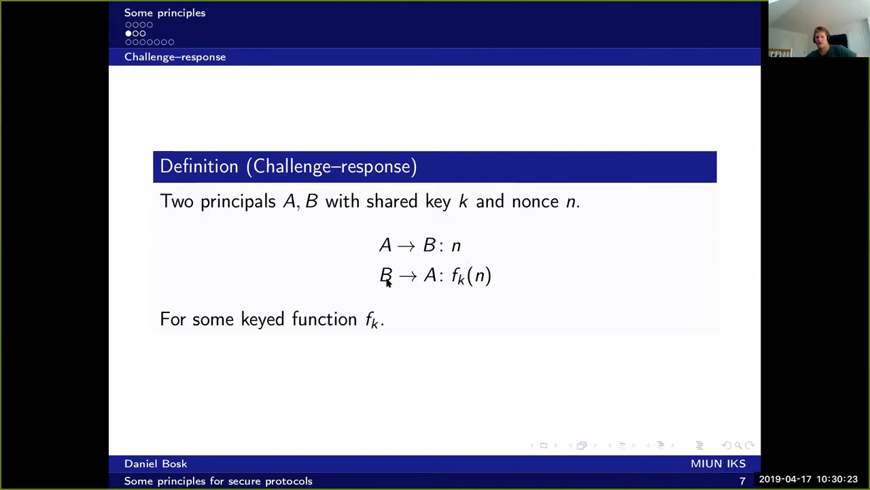
mouse_move(389, 285)
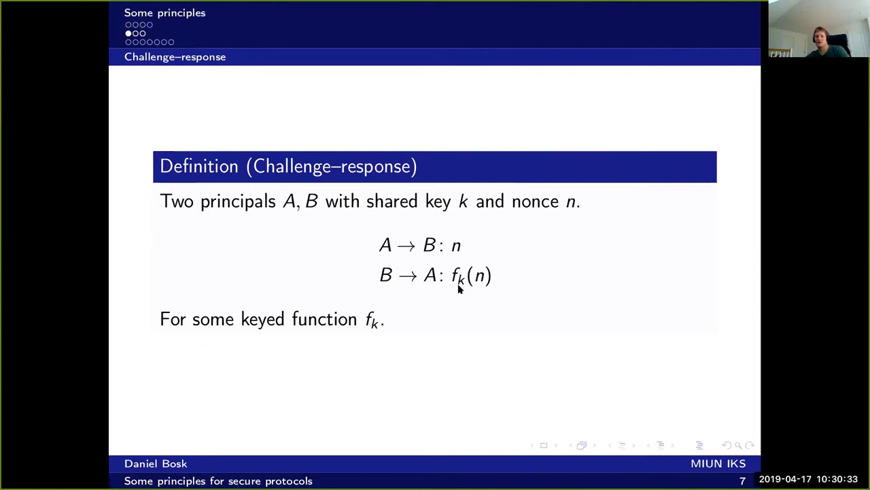
mouse_move(479, 281)
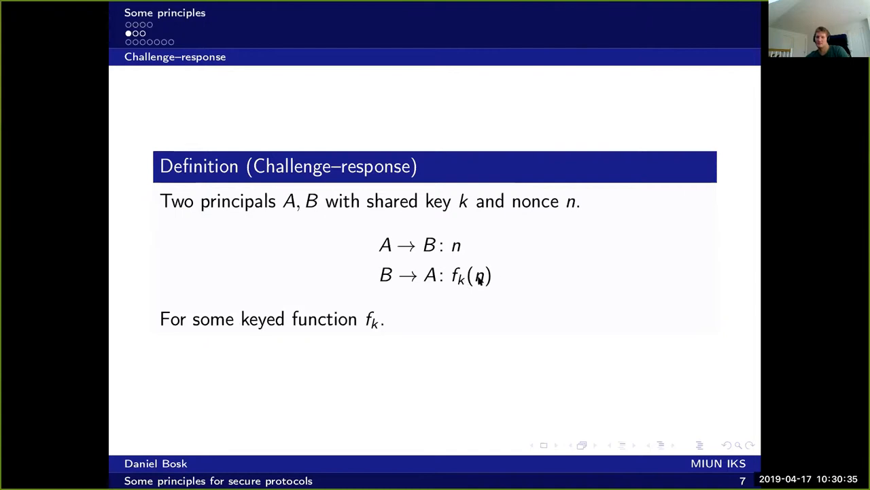
mouse_move(496, 295)
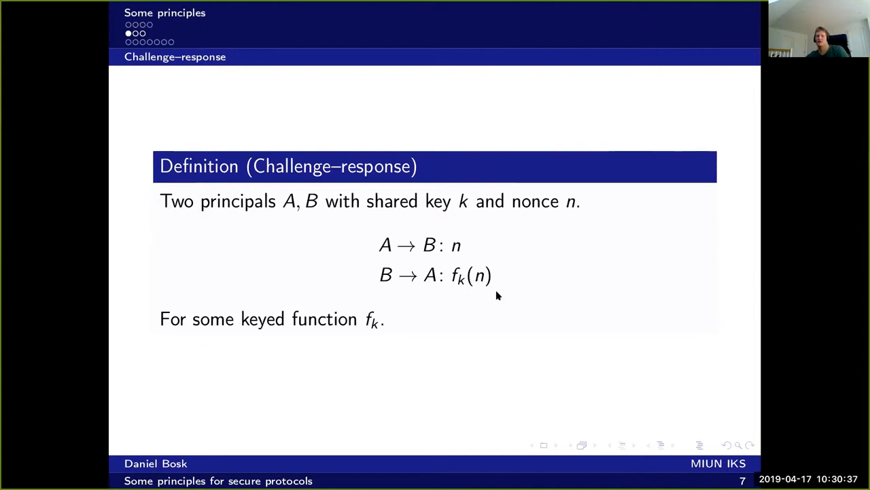
mouse_move(490, 305)
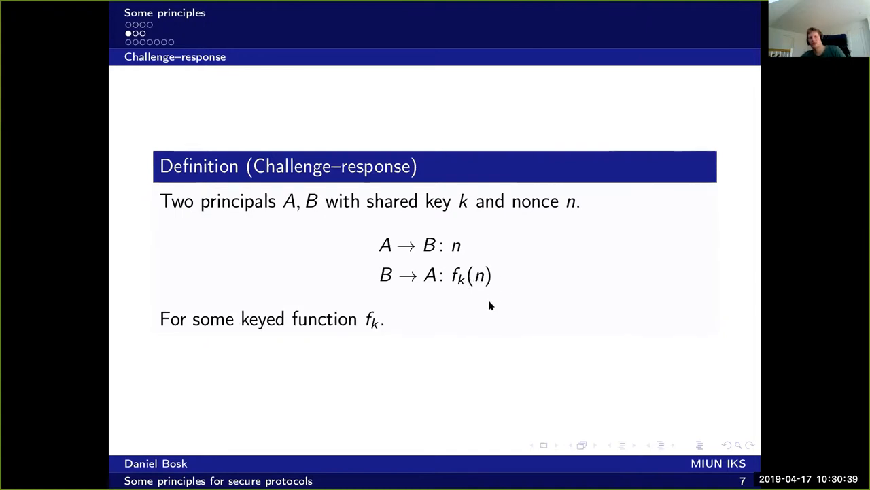
mouse_move(515, 297)
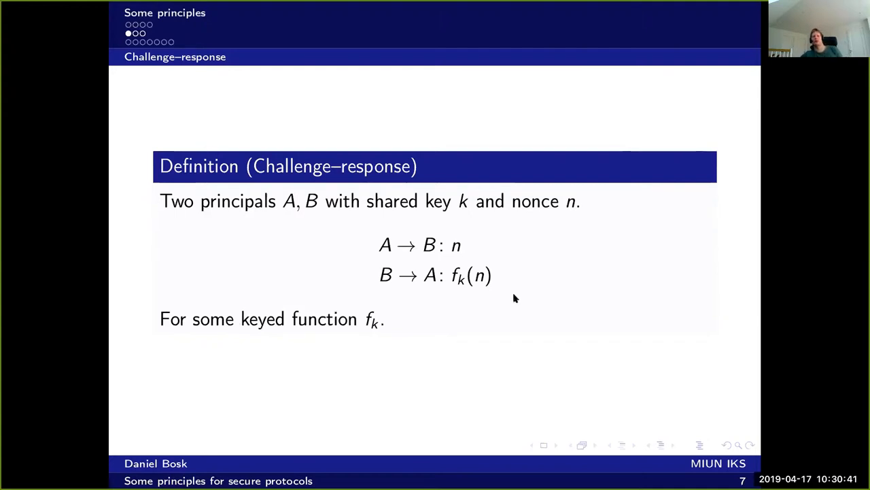
mouse_move(455, 288)
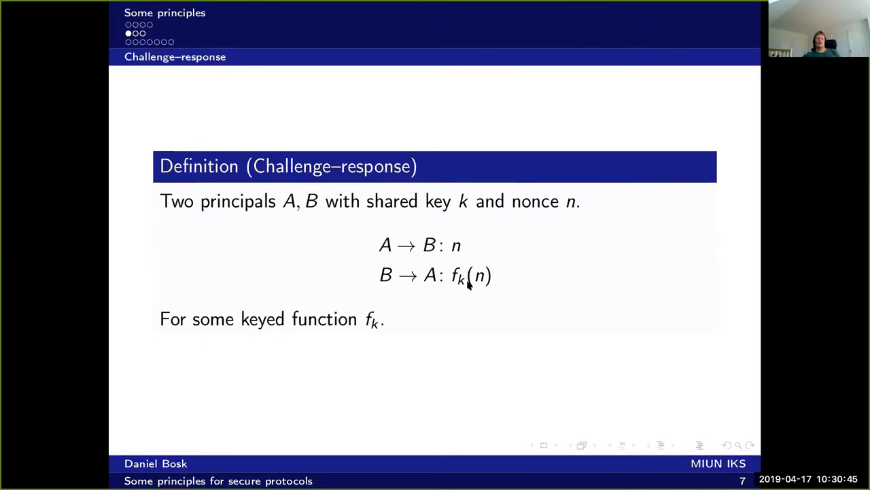
mouse_move(488, 291)
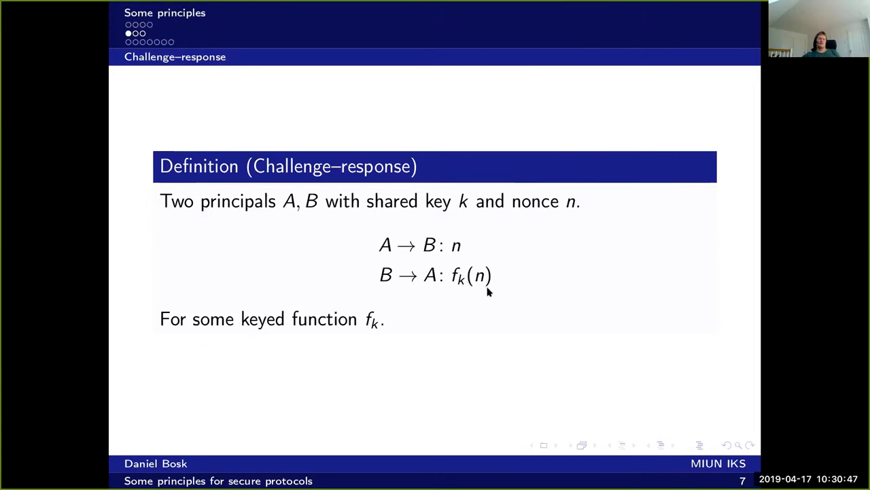
mouse_move(615, 327)
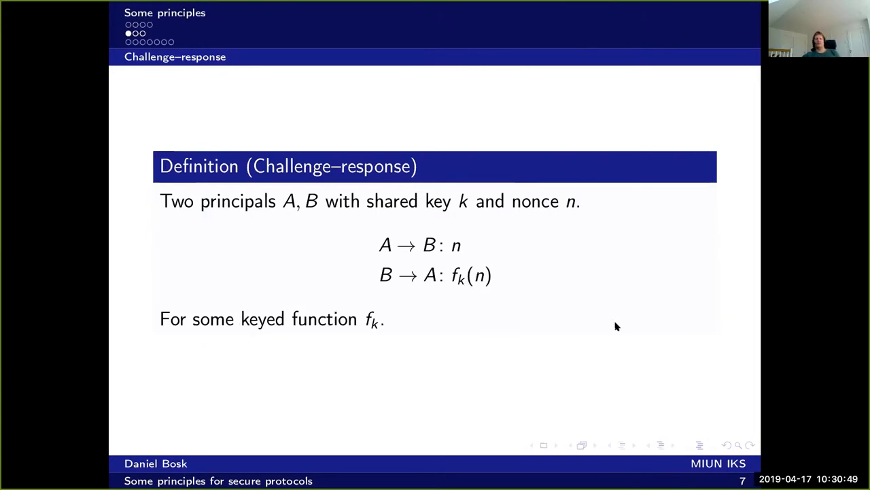
mouse_move(637, 333)
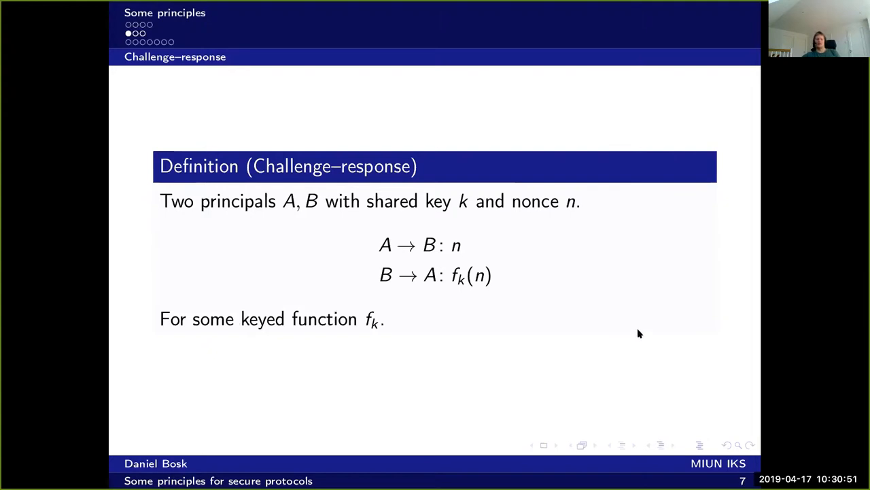
mouse_move(396, 250)
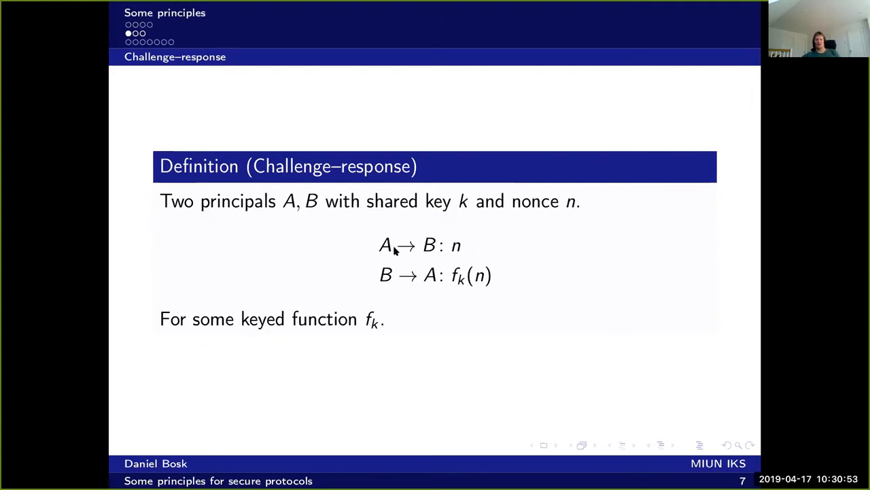
mouse_move(462, 251)
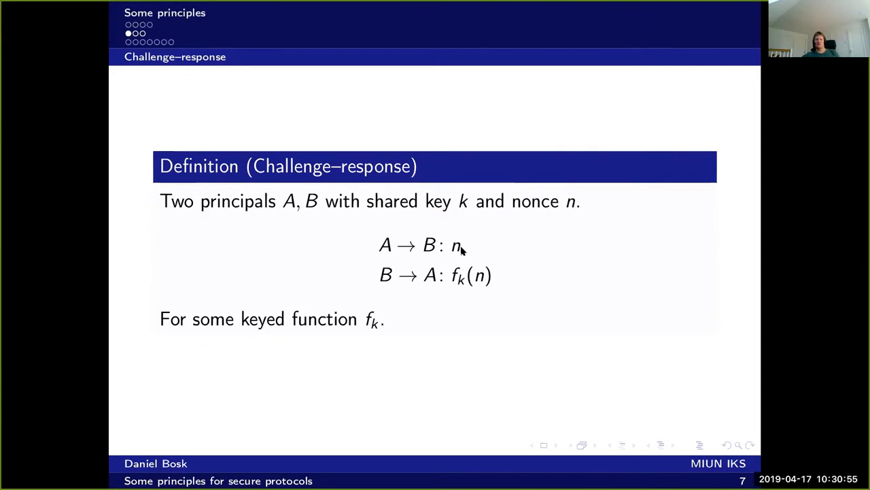
mouse_move(475, 261)
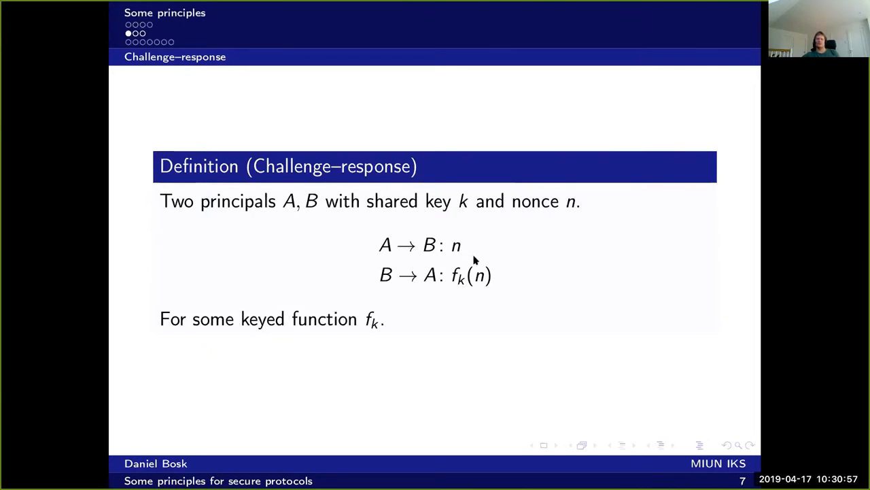
mouse_move(460, 288)
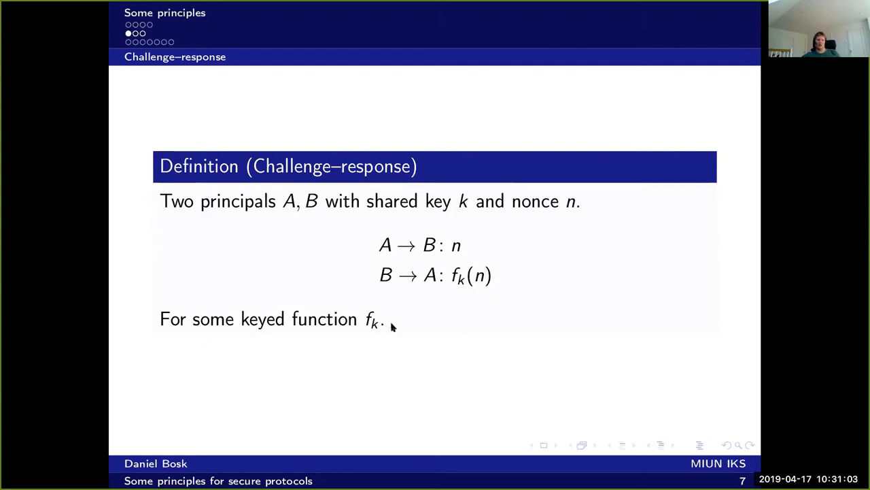
mouse_move(455, 334)
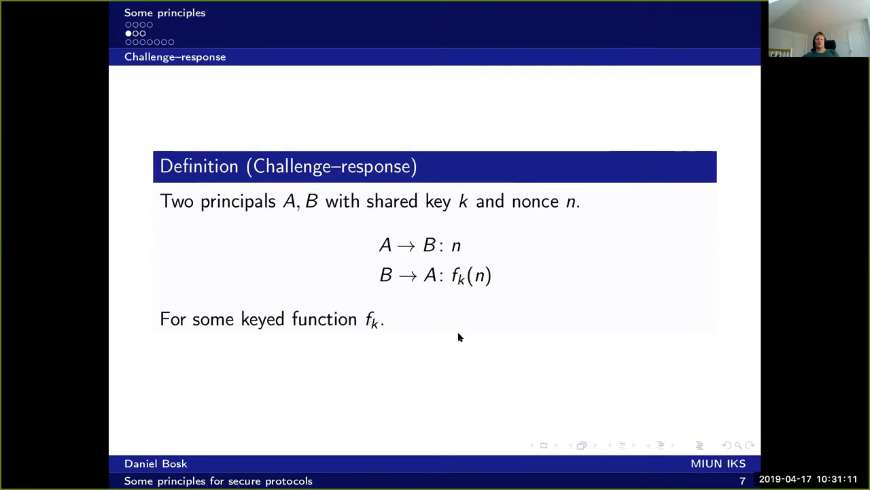
mouse_move(484, 305)
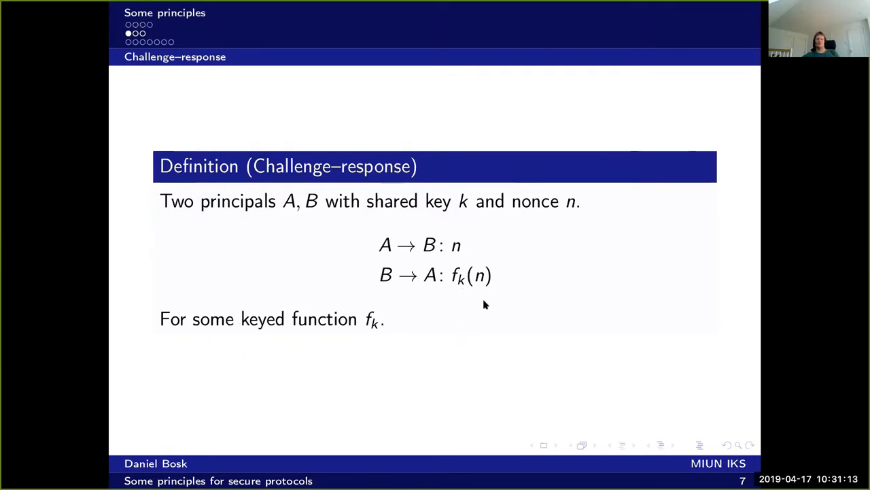
mouse_move(494, 319)
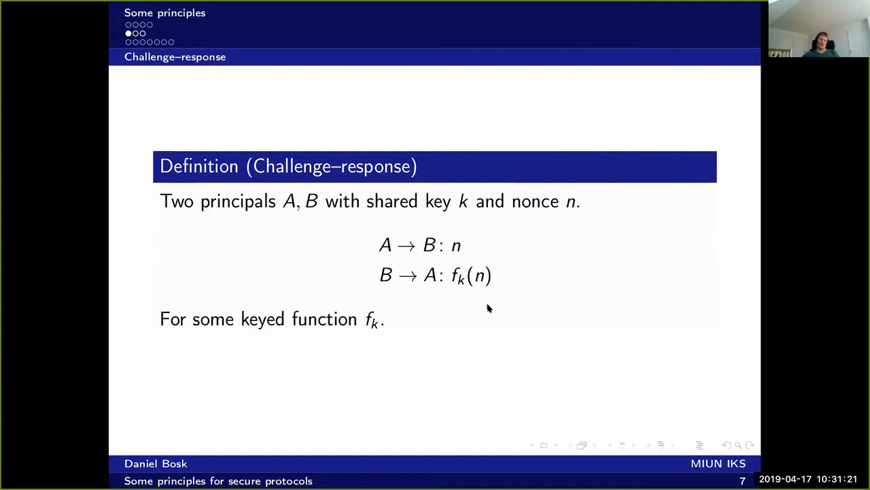
mouse_move(461, 284)
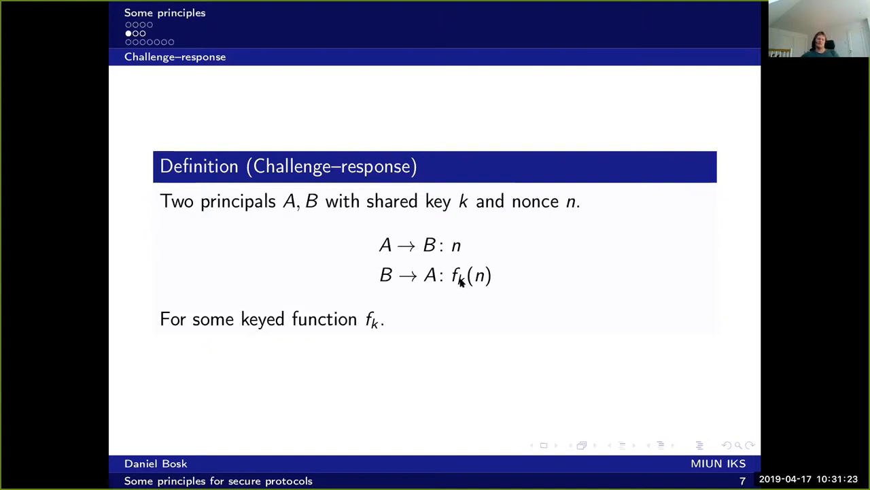
mouse_move(474, 267)
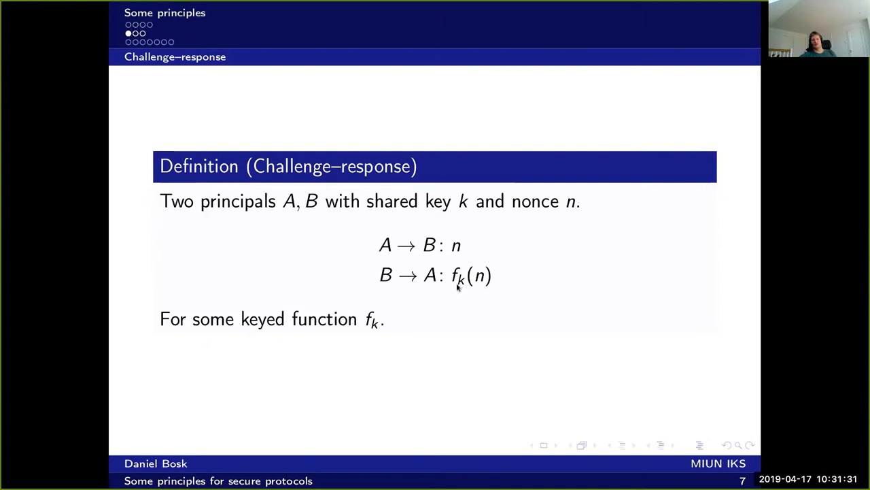
mouse_move(442, 302)
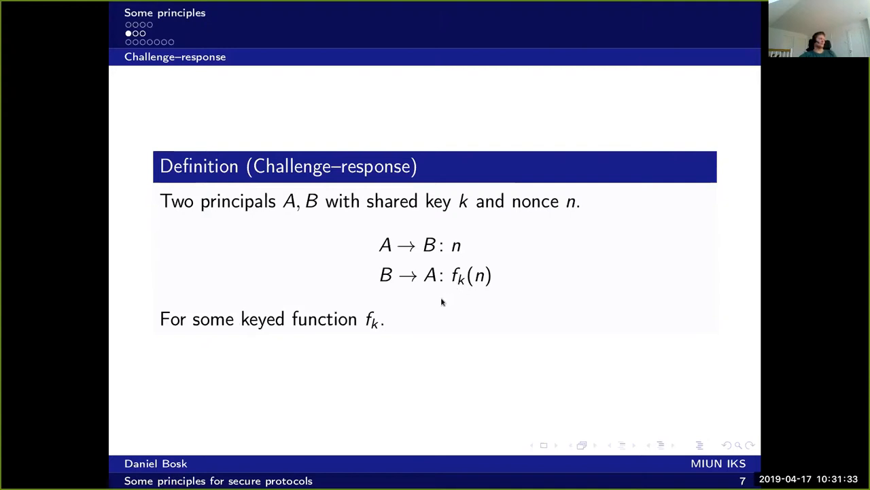
mouse_move(467, 313)
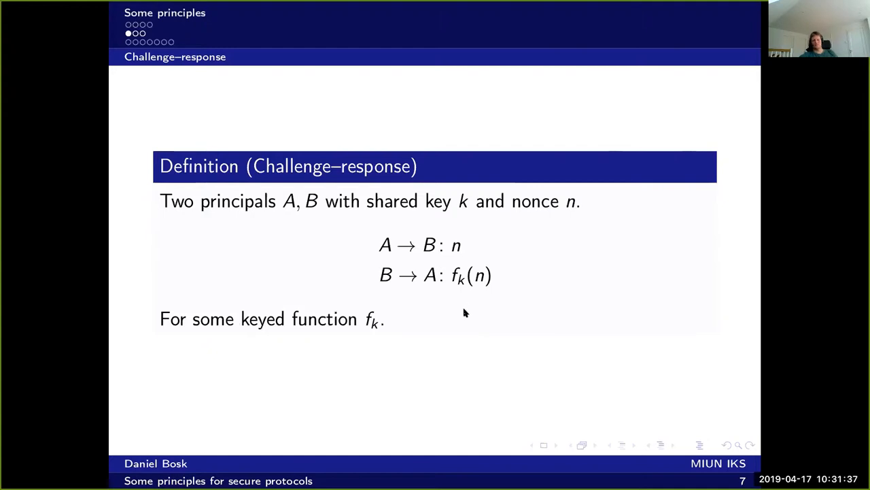
mouse_move(466, 310)
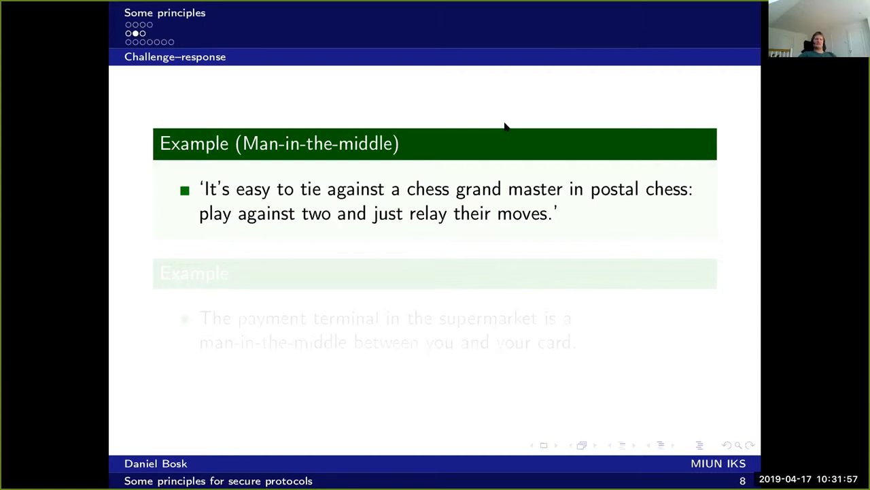
mouse_move(508, 133)
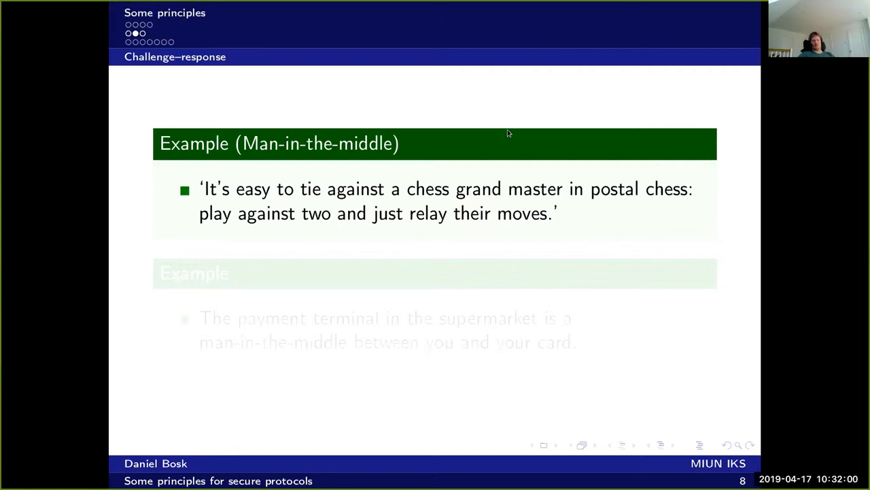
mouse_move(515, 145)
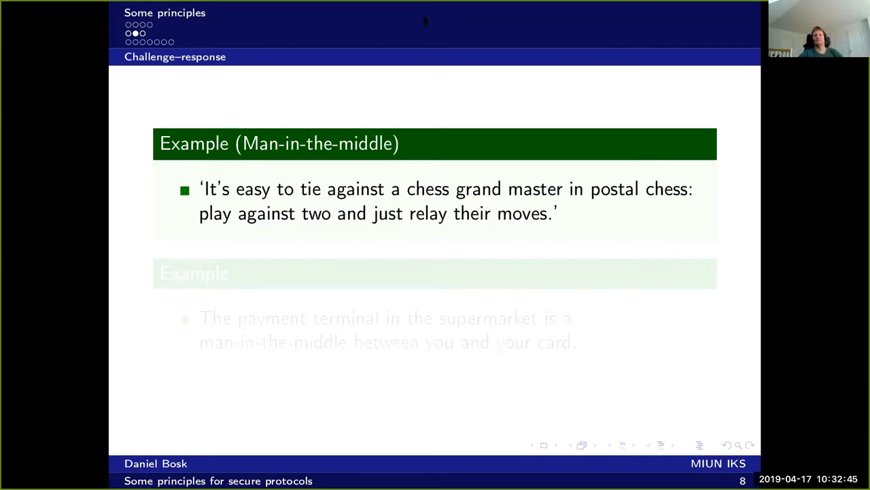
mouse_move(397, 101)
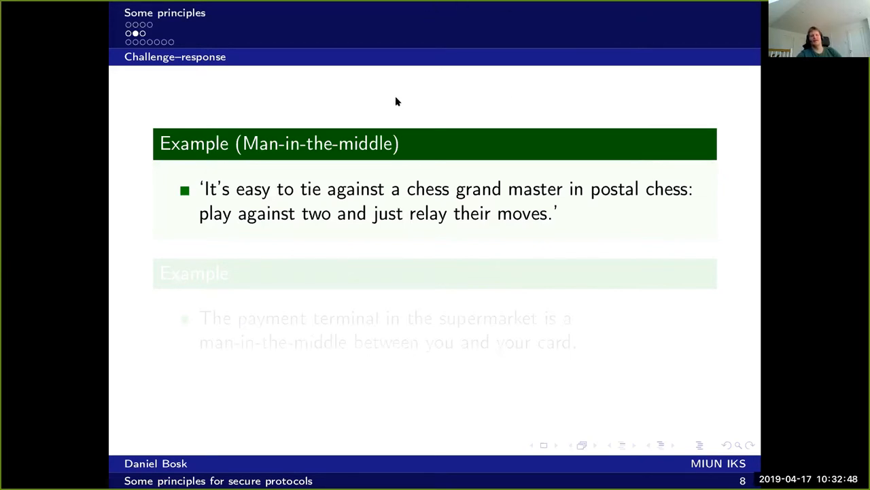
Step: Reveal slide 9's router and phone operator examples, then the public-key note
key("Right")
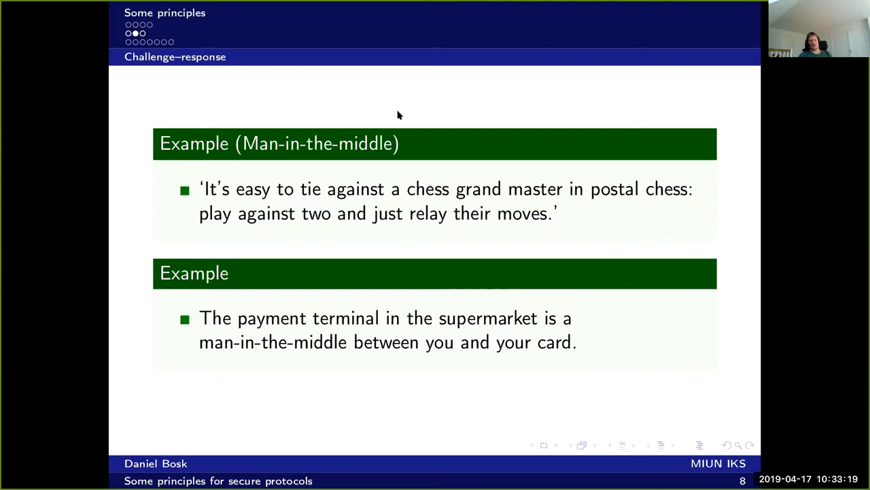
mouse_move(421, 119)
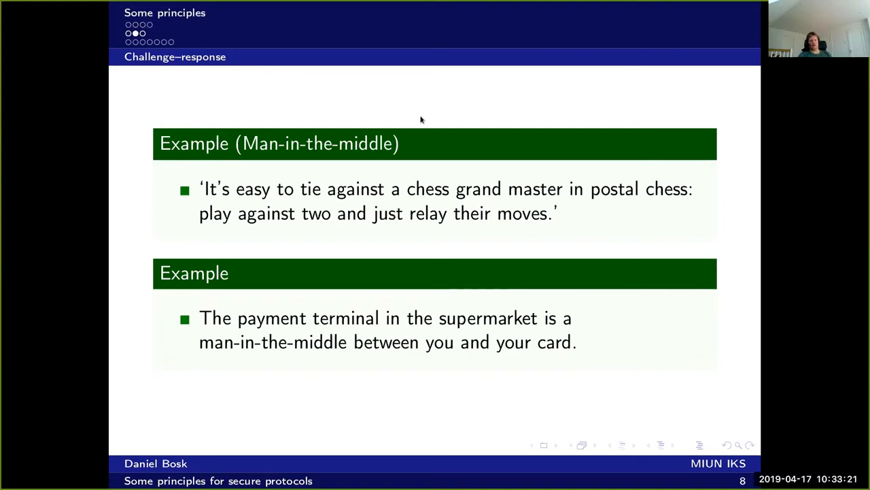
key("Right")
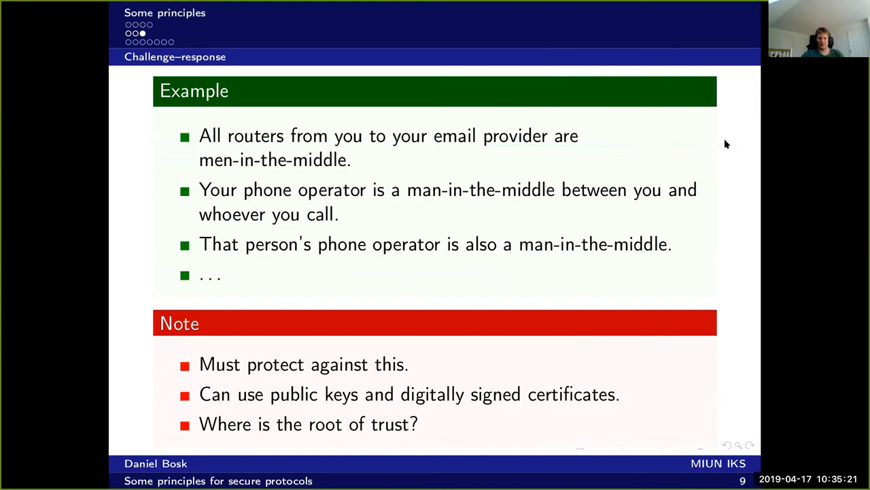
mouse_move(739, 142)
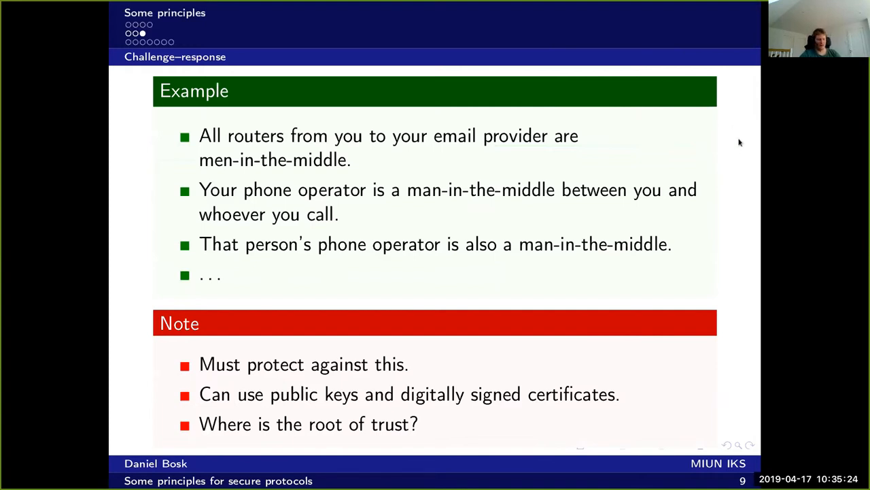
mouse_move(737, 147)
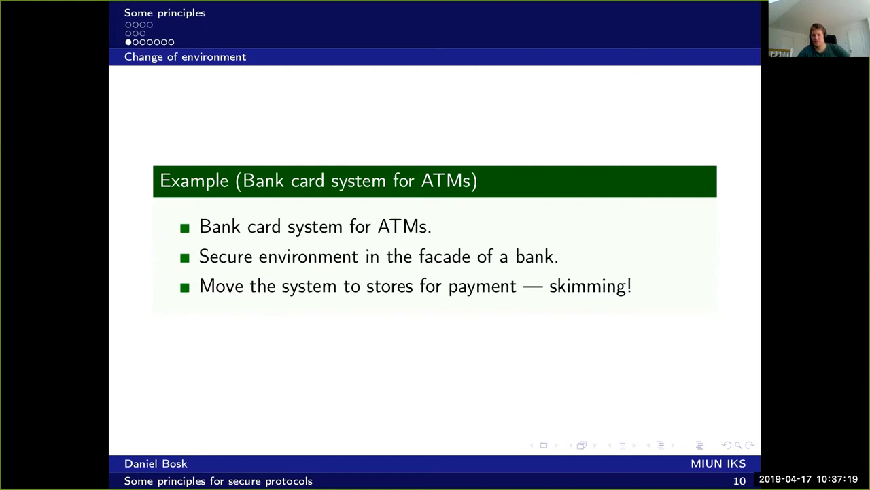
mouse_move(742, 150)
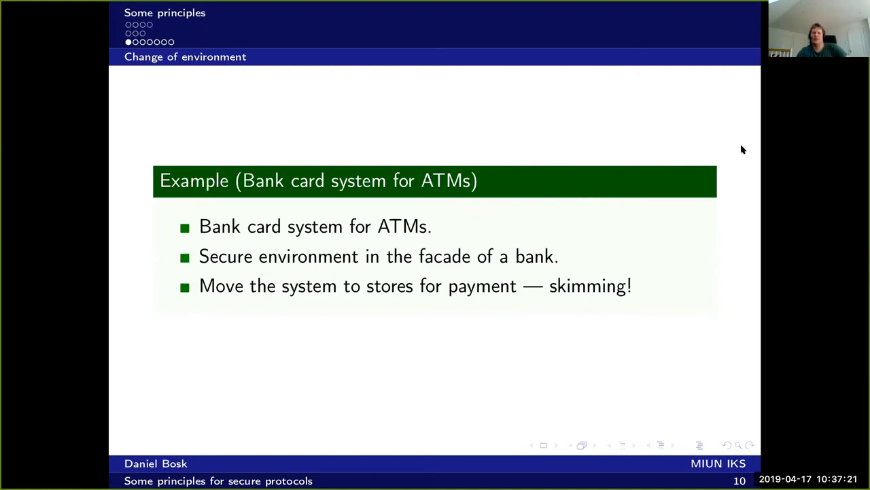
mouse_move(736, 141)
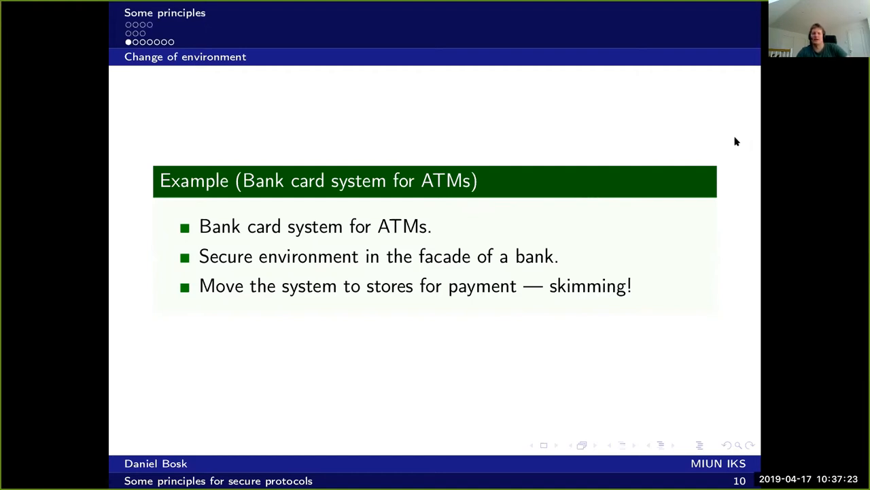
mouse_move(714, 140)
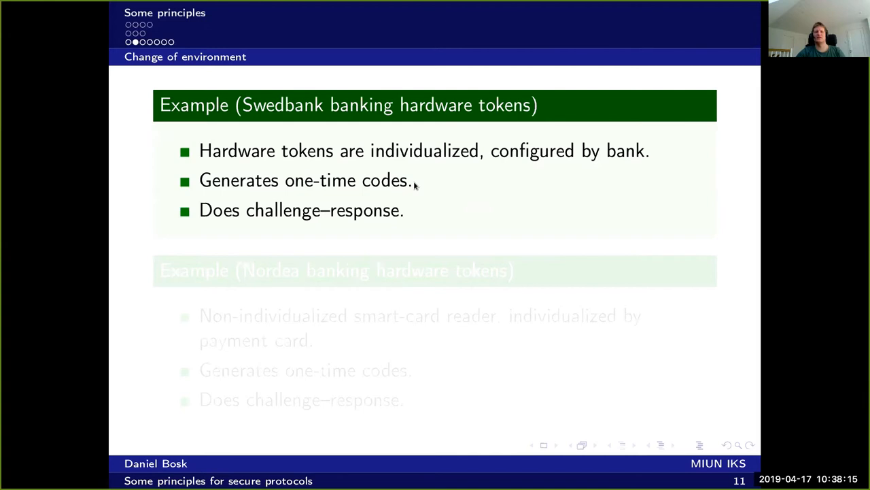
mouse_move(400, 217)
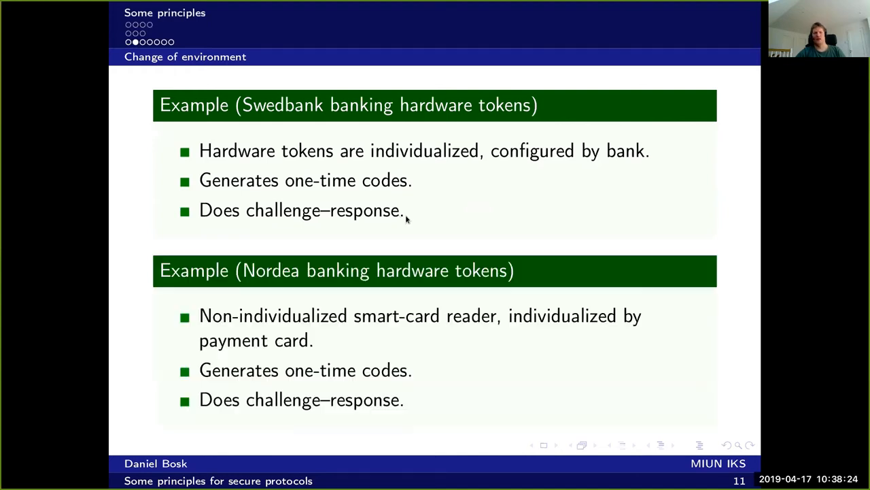
mouse_move(550, 230)
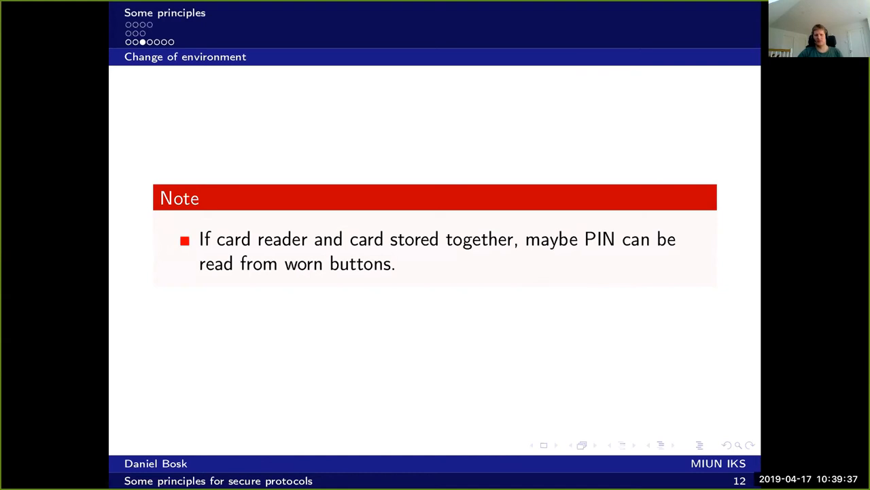
key("Right")
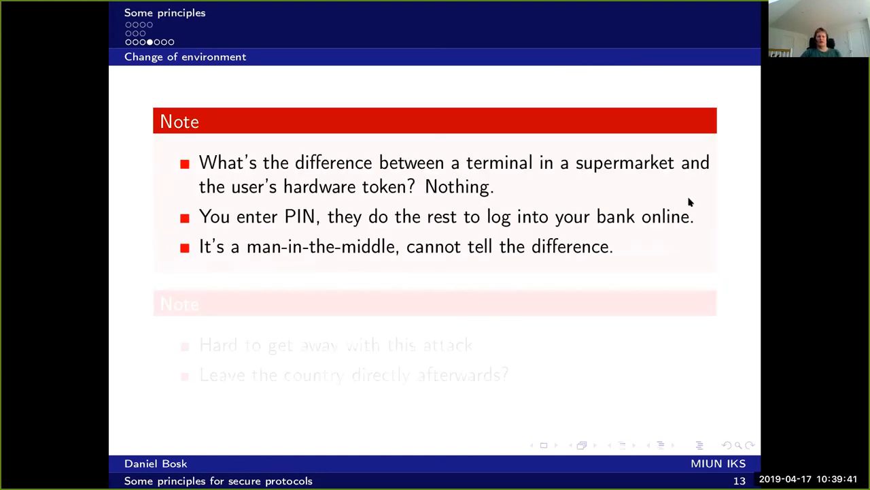
mouse_move(738, 200)
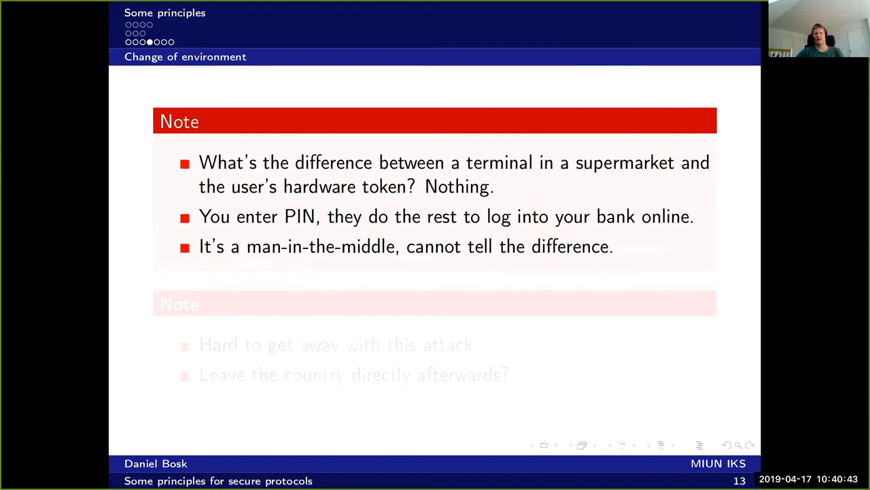
mouse_move(740, 201)
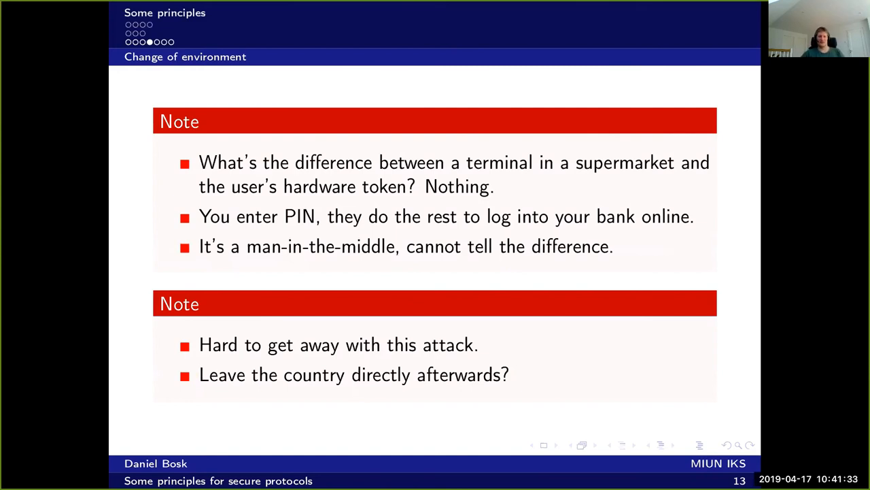
mouse_move(728, 207)
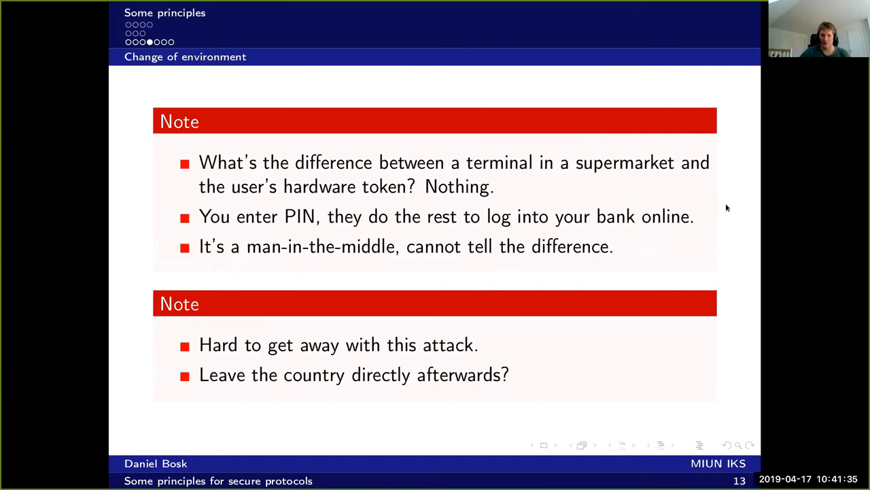
mouse_move(748, 206)
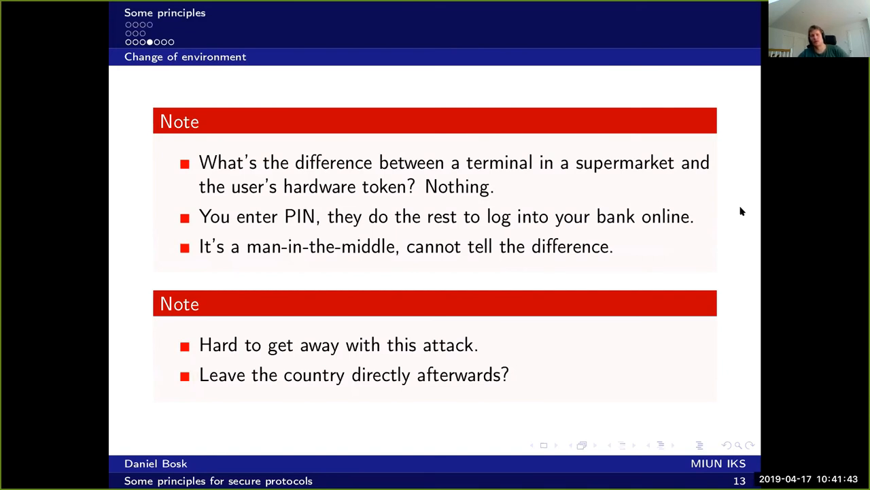
Step: Advance to slide 14: separate mechanisms and a trustworthy user interface
key("Right")
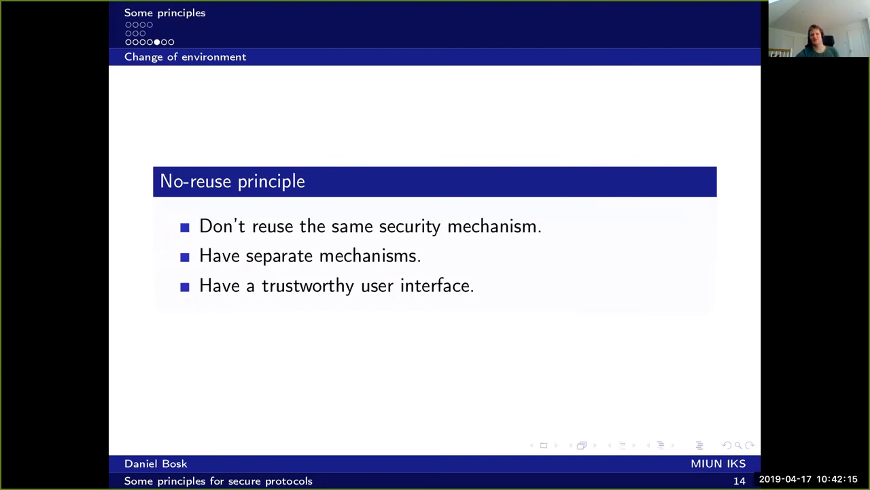
mouse_move(740, 209)
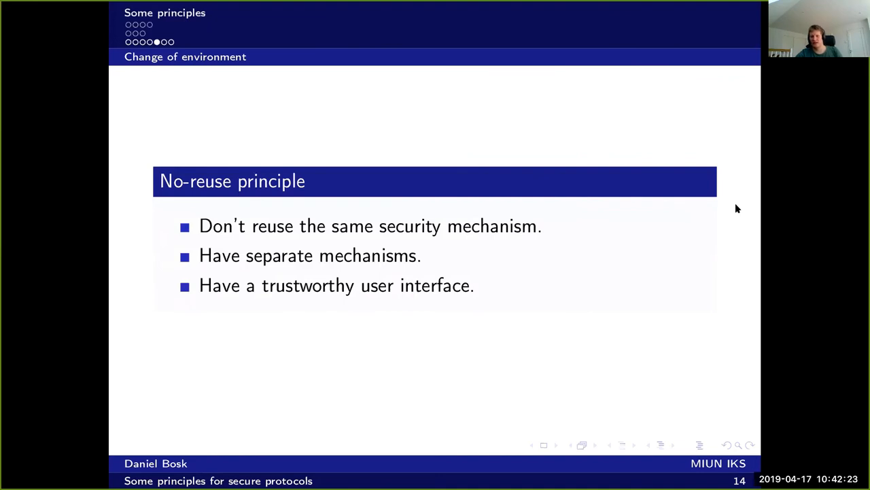
Step: Show the BankID example on slide 15, then advance to slide 16
key("right")
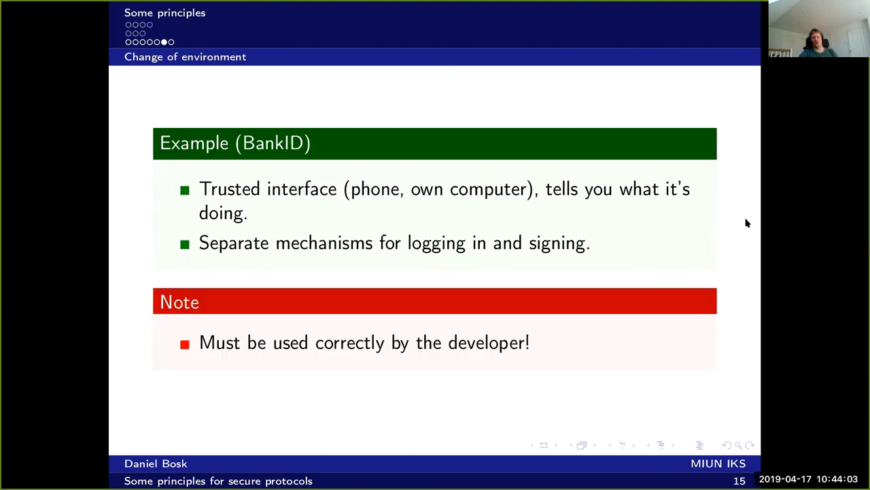
mouse_move(741, 216)
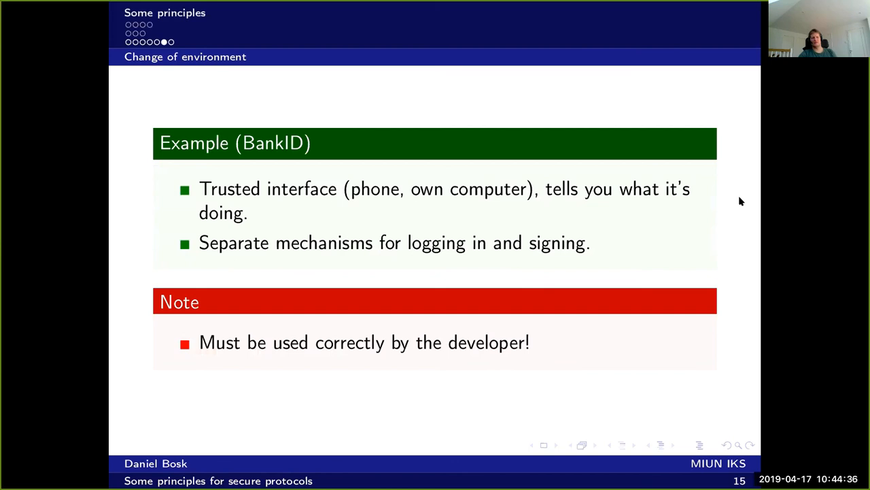
key("right")
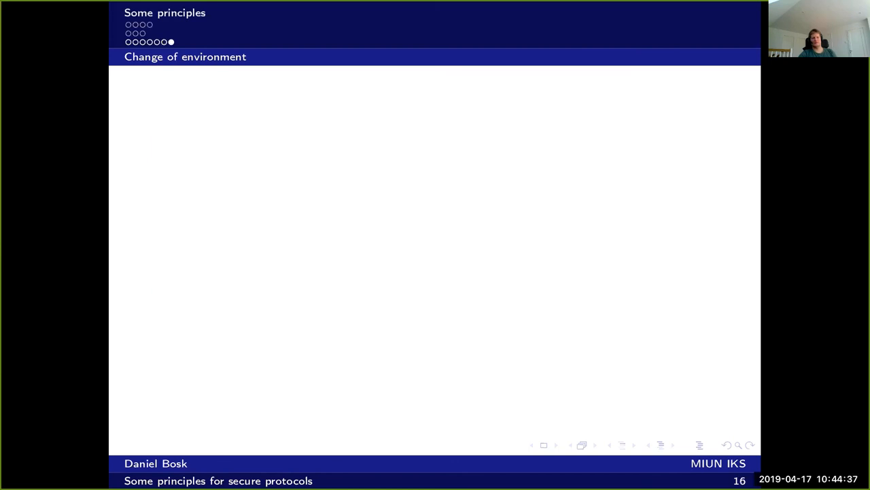